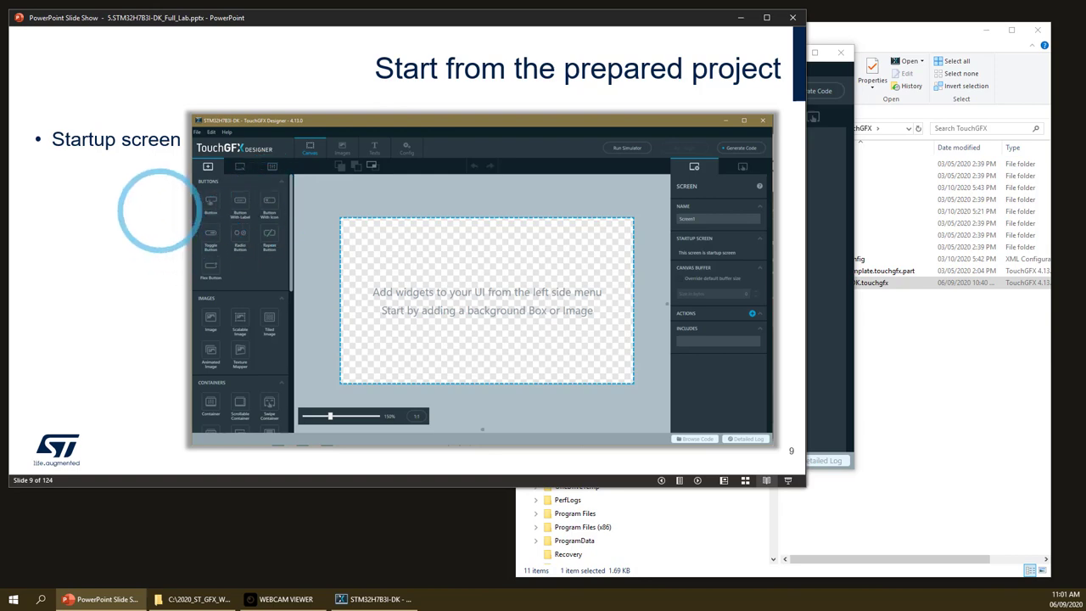
- Advance the slideshow from slide 9 to slide 12 on the background picture
{"action": "key", "text": "right"}
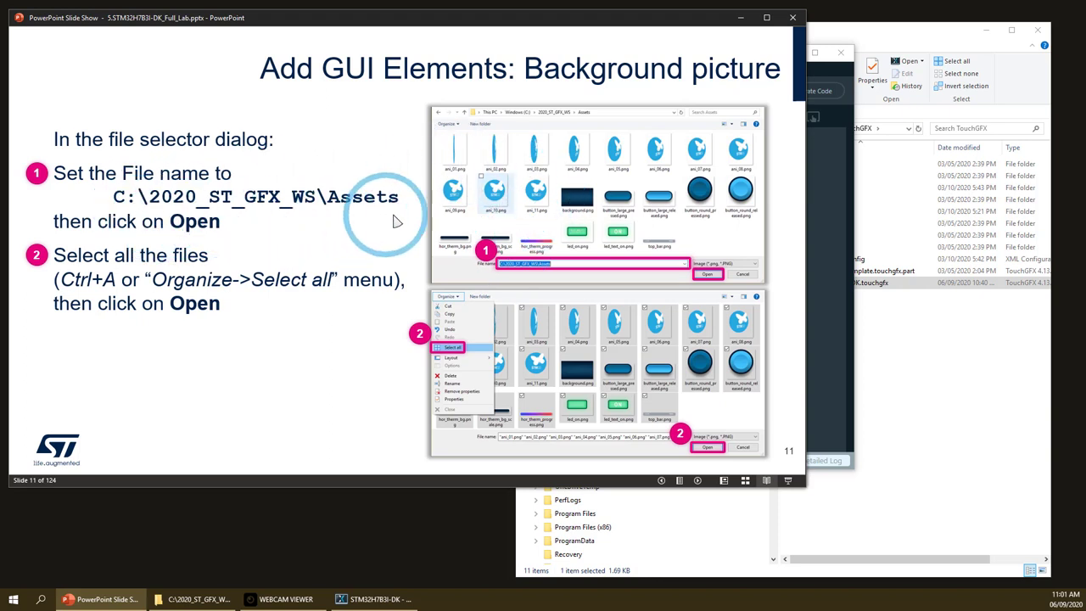
{"action": "mouse_move", "coordinate": [397, 222]}
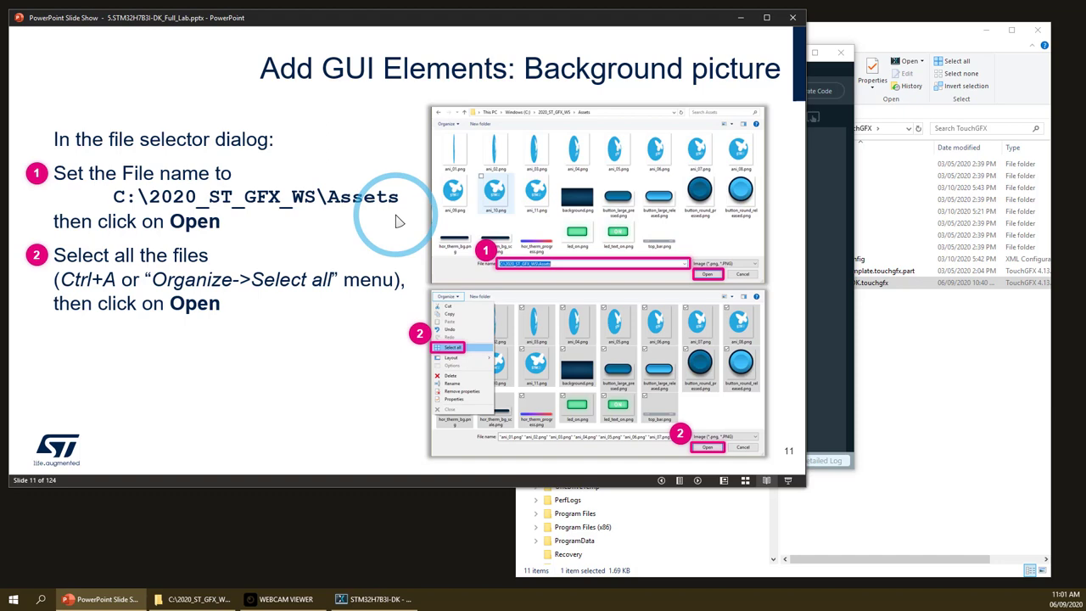
{"action": "key", "text": "Right"}
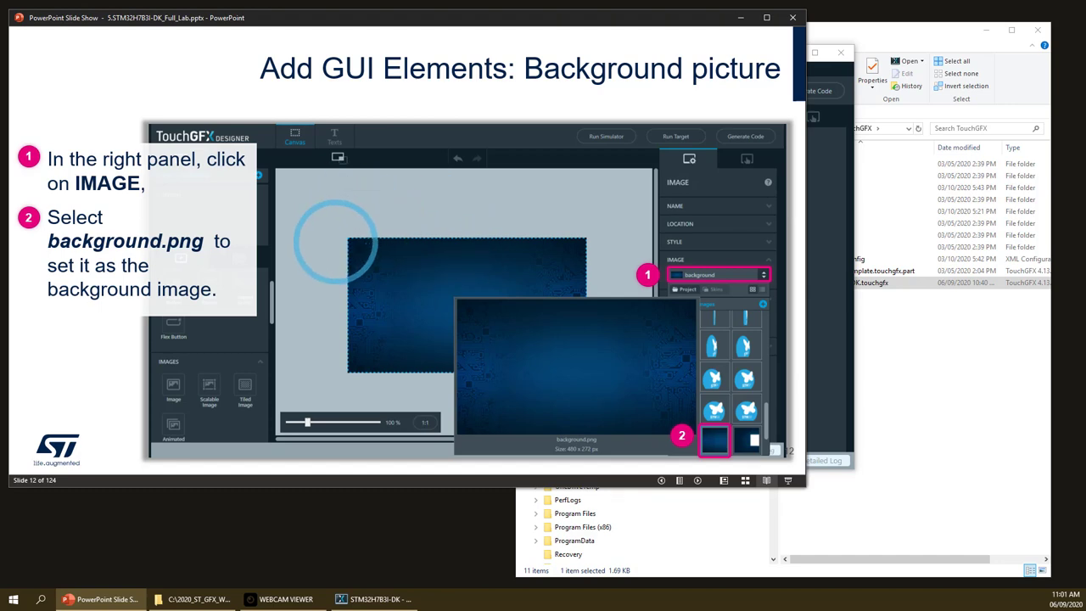
- Advance through slide 13 to slide 14 on the top bar image
{"action": "key", "text": "right"}
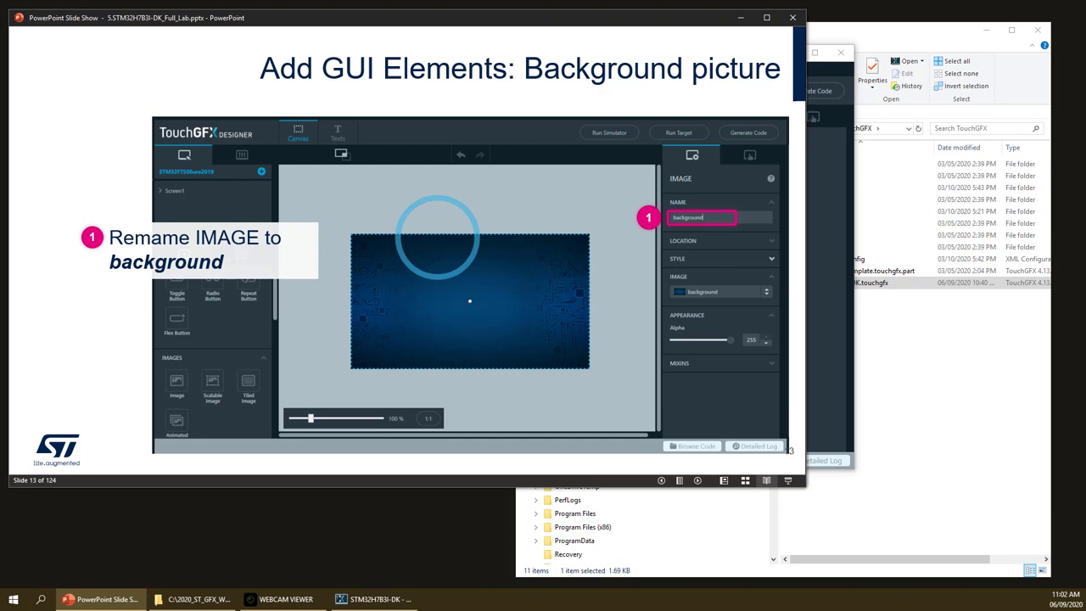
{"action": "key", "text": "right"}
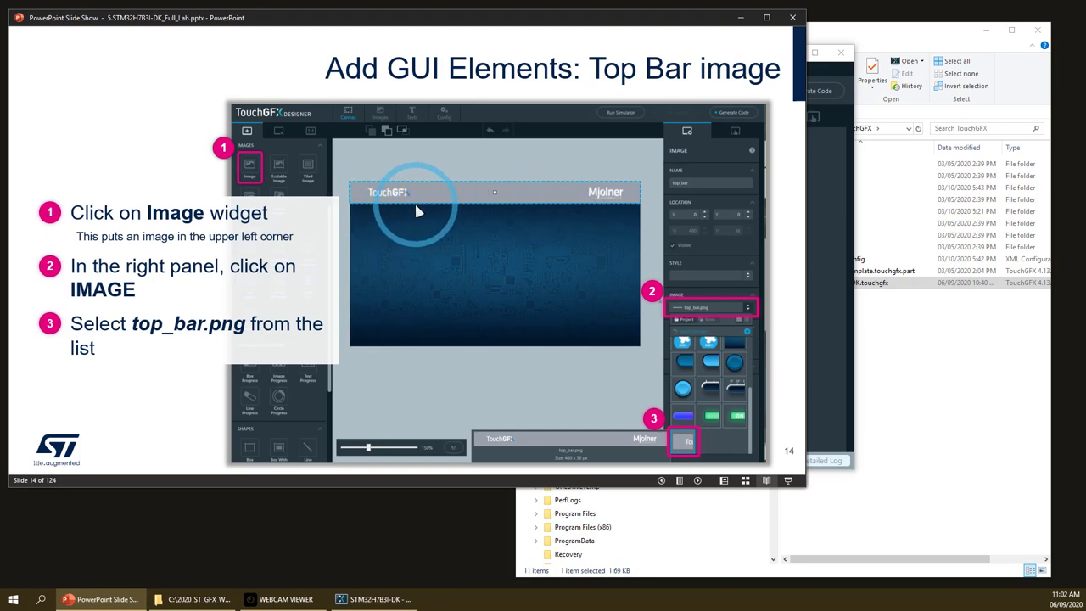
- Advance past the animated-image slides 16–18 to slide 19, Build and Test
{"action": "key", "text": "right"}
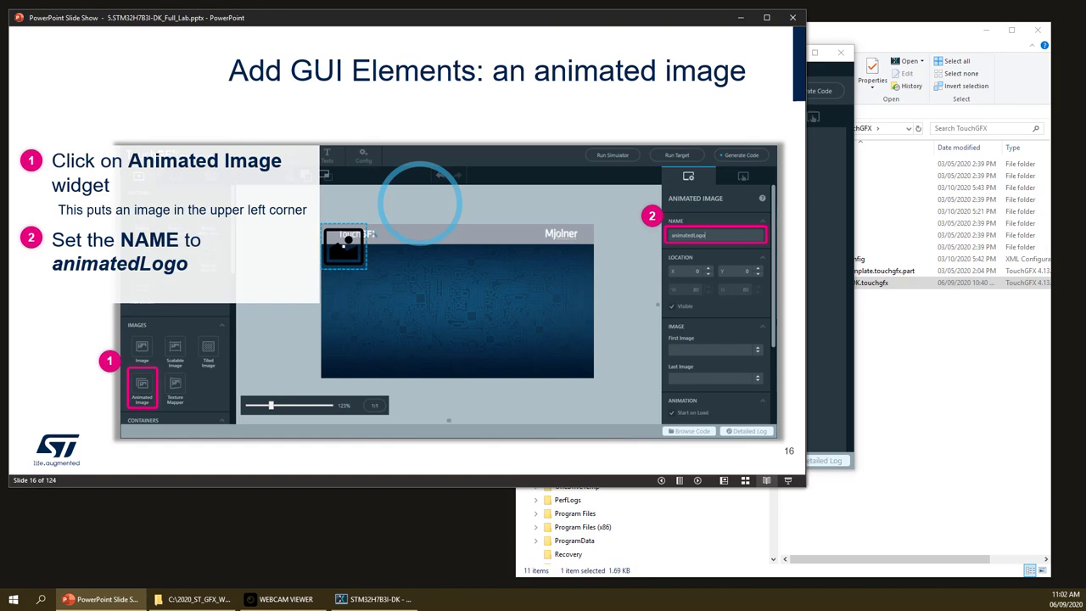
{"action": "key", "text": "right"}
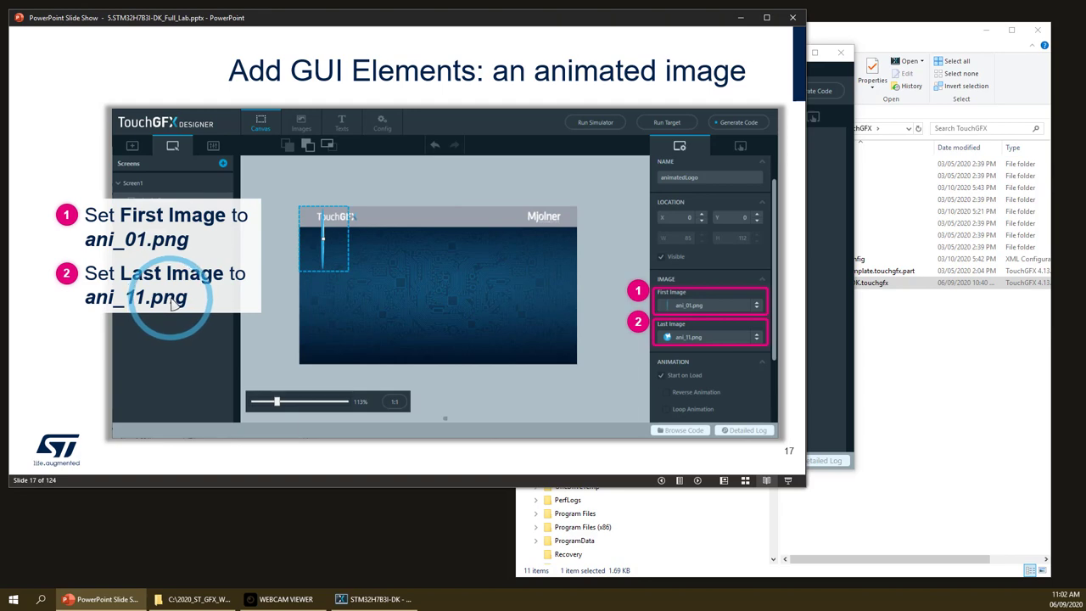
{"action": "mouse_move", "coordinate": [661, 377]}
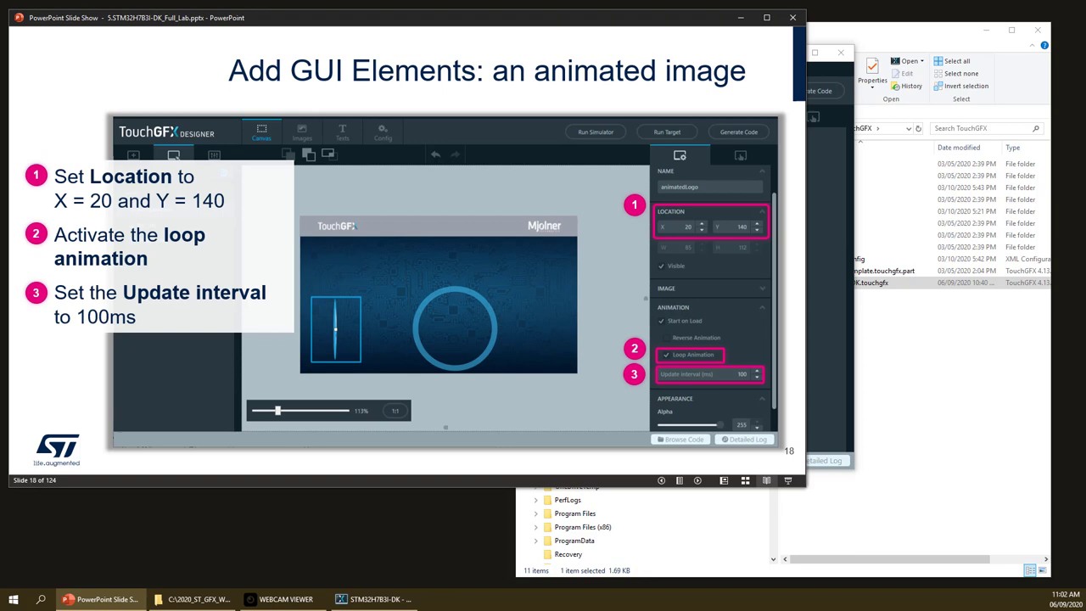
{"action": "key", "text": "right"}
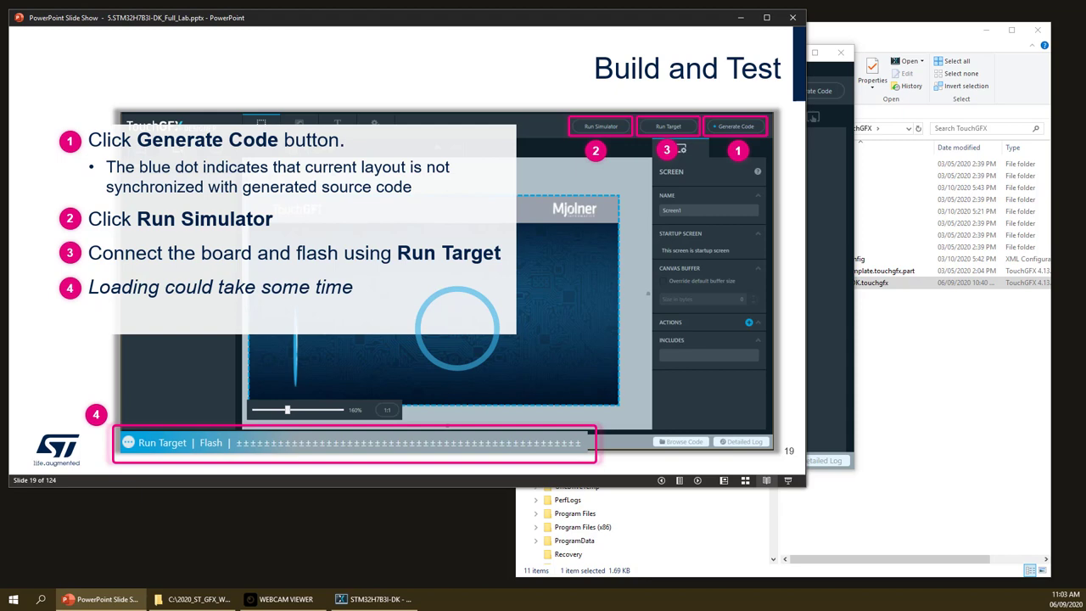
- Switch from the slideshow to the TouchGFX Designer window
{"action": "key", "text": "right"}
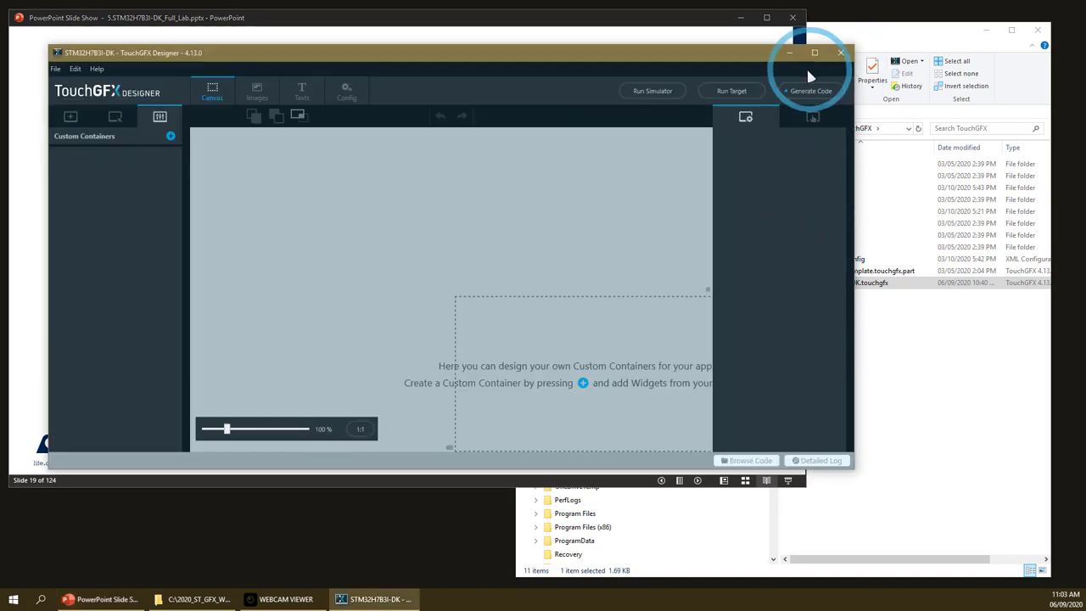
- Maximize the designer and place an empty Image widget on the screen, checking its empty picture list
{"action": "left_click", "coordinate": [814, 53]}
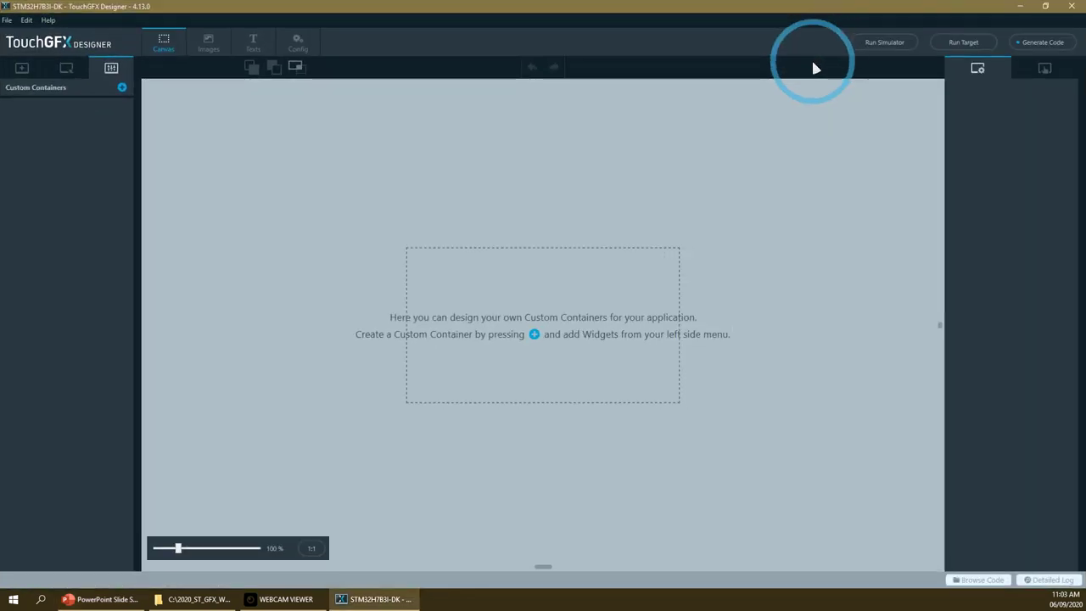
{"action": "mouse_move", "coordinate": [234, 297]}
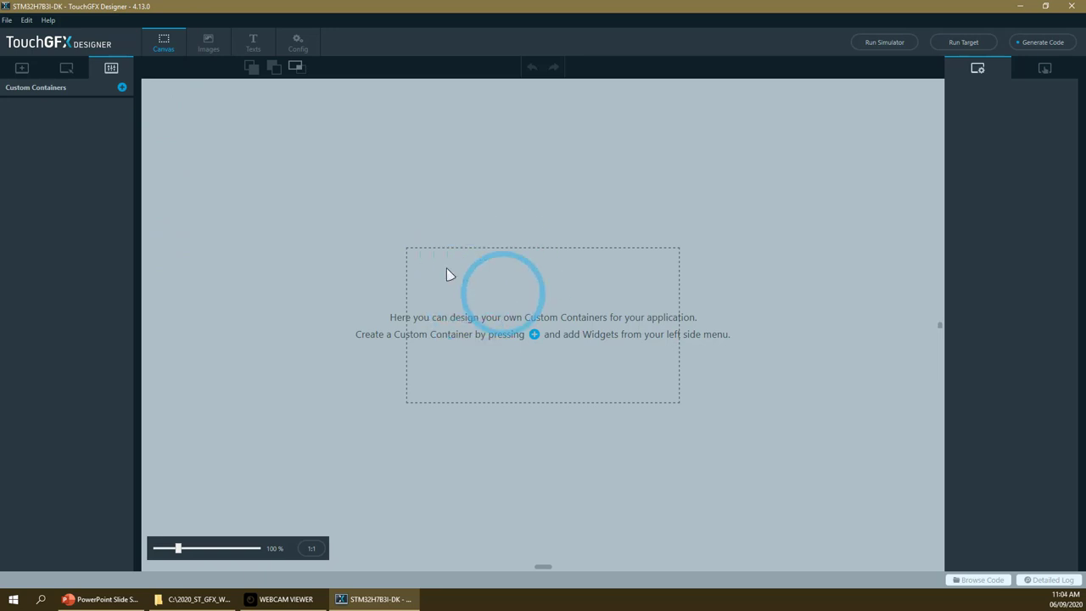
{"action": "left_click", "coordinate": [20, 68]}
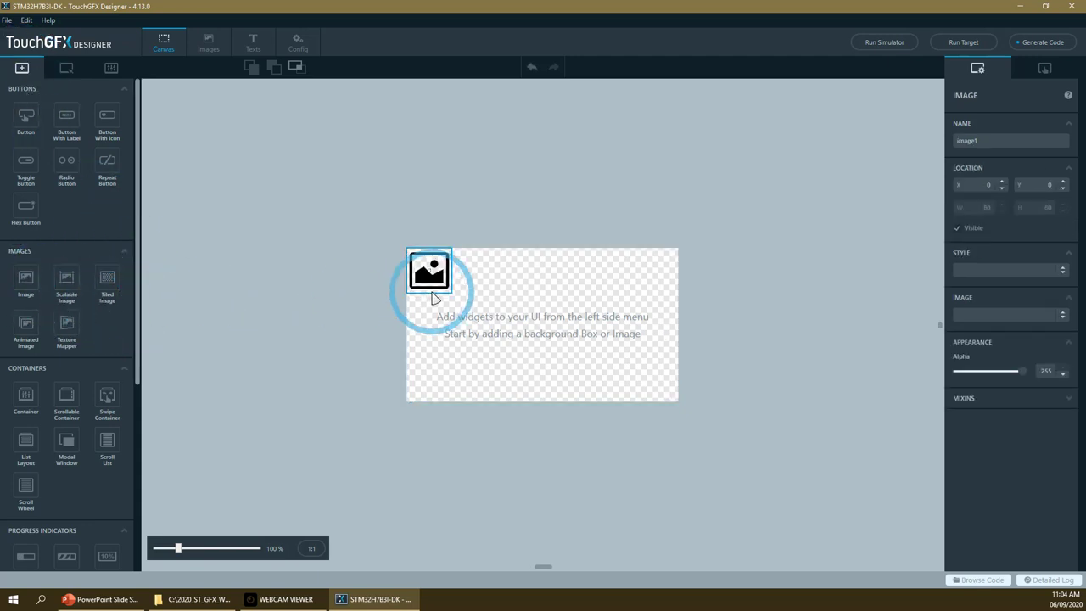
{"action": "mouse_move", "coordinate": [26, 280]}
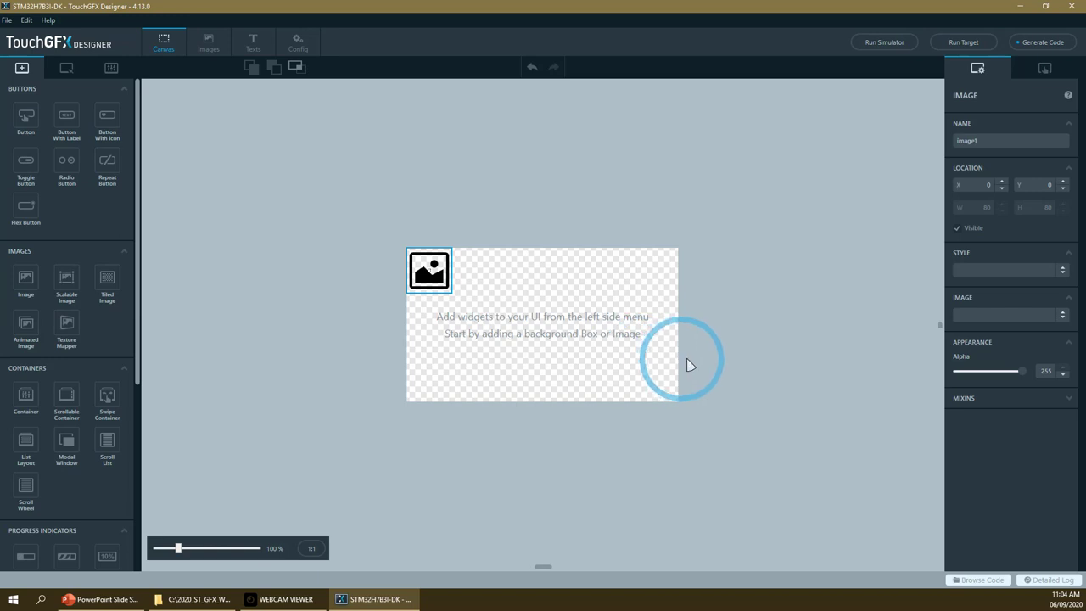
{"action": "mouse_move", "coordinate": [716, 332]}
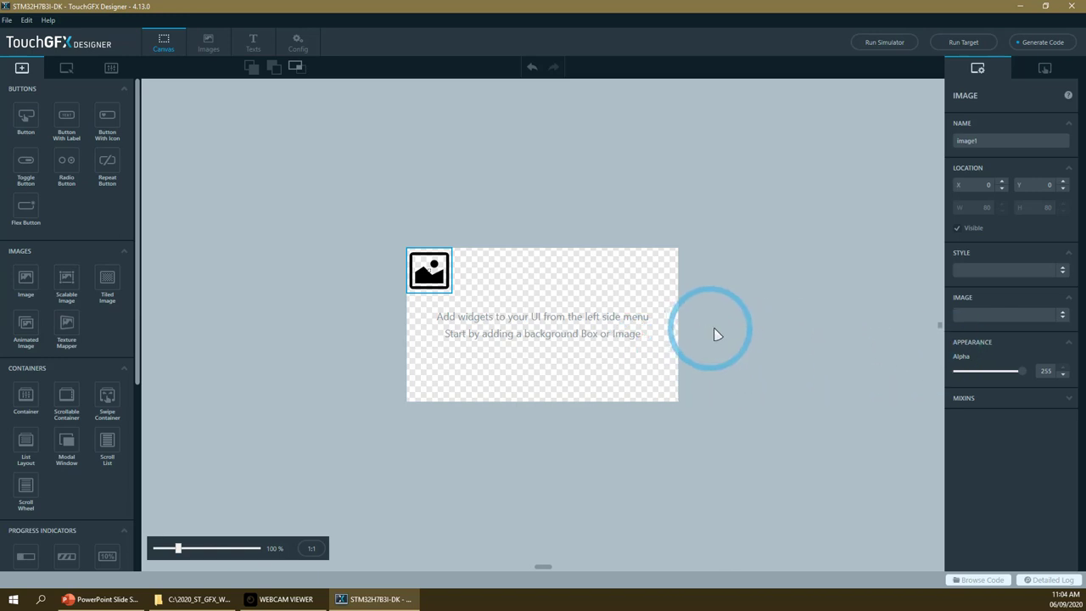
{"action": "left_click", "coordinate": [1062, 313]}
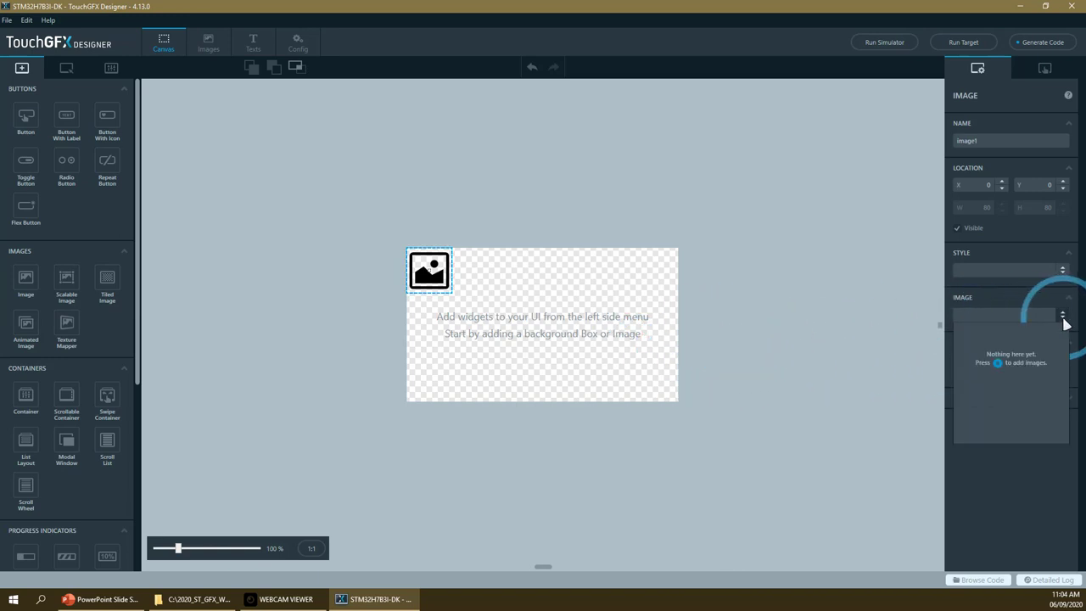
{"action": "left_click", "coordinate": [1062, 314]}
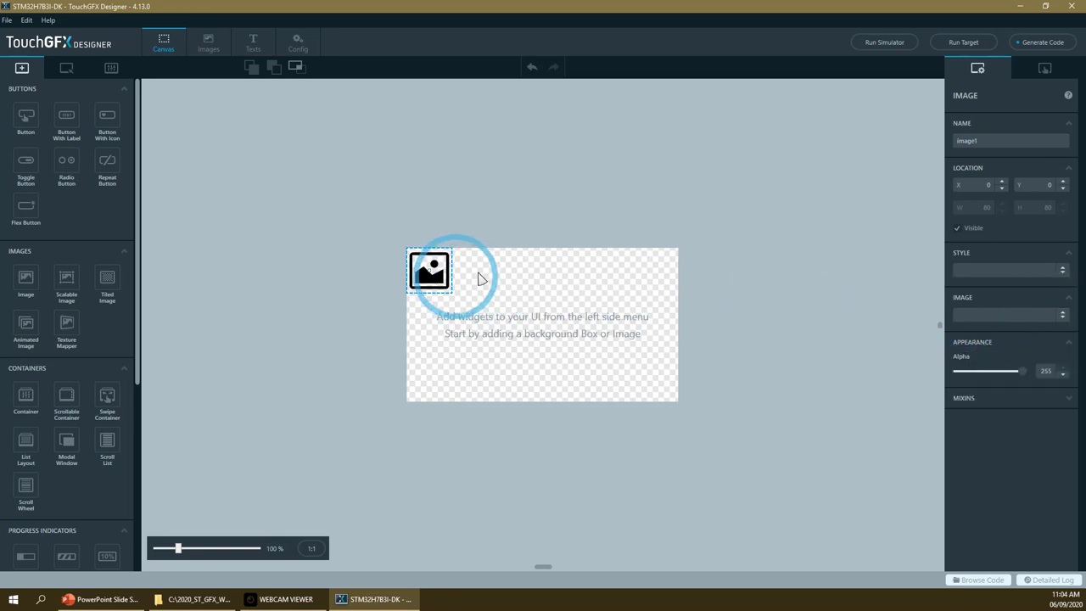
{"action": "mouse_move", "coordinate": [644, 264]}
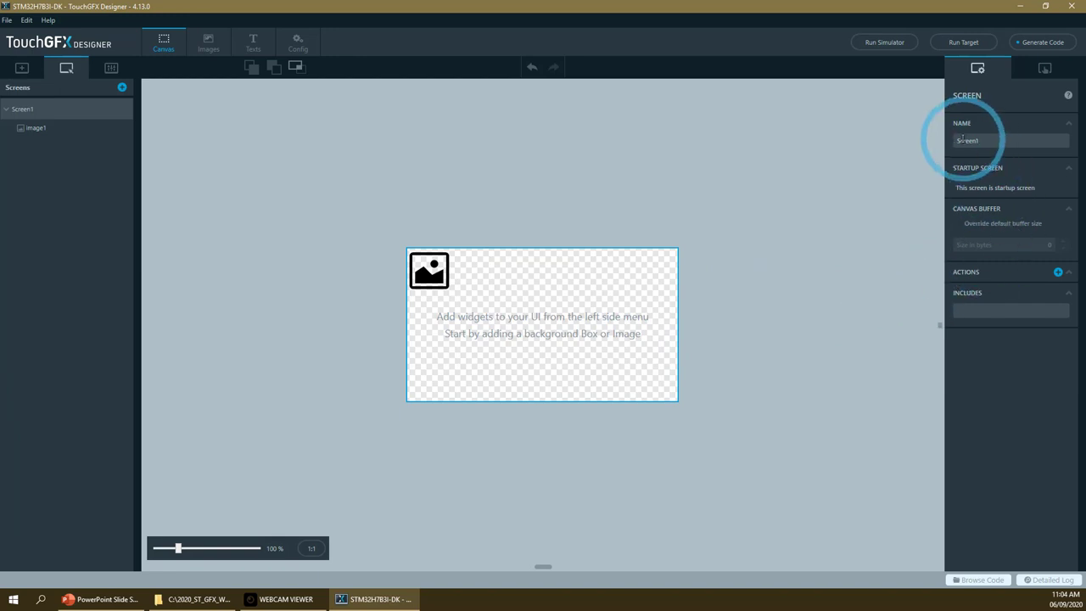
- Rename the Image1 widget to 'background' in the Properties panel
{"action": "left_click", "coordinate": [428, 270]}
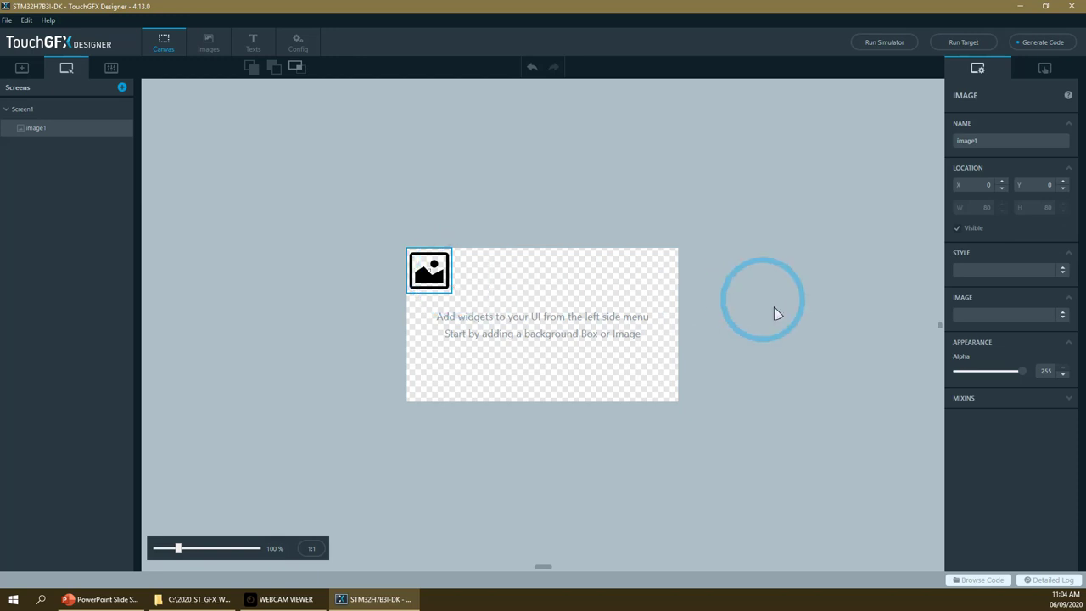
{"action": "mouse_move", "coordinate": [573, 15]}
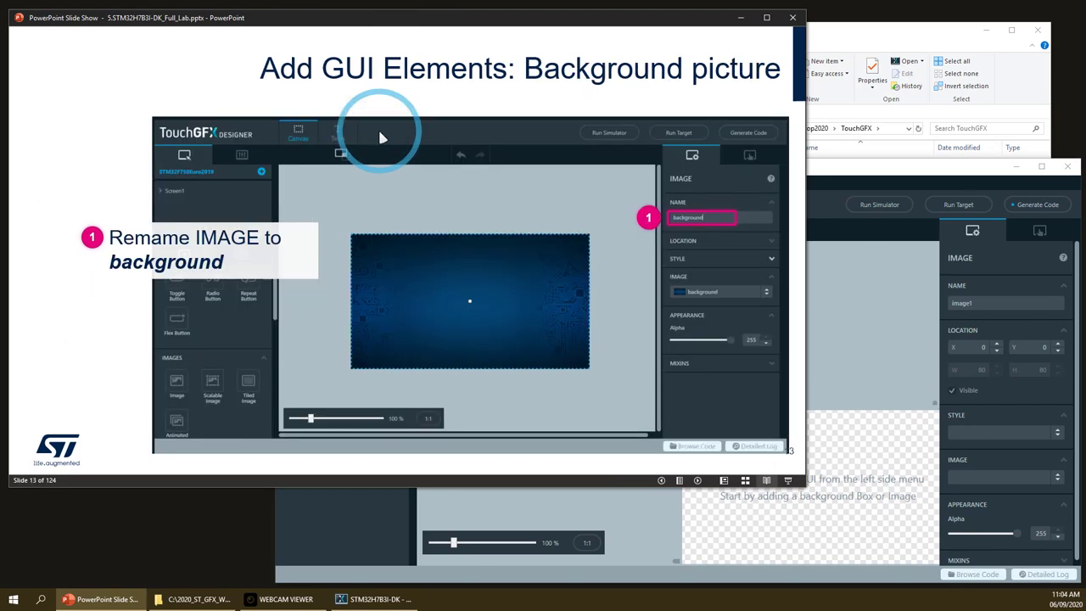
{"action": "left_click", "coordinate": [375, 599]}
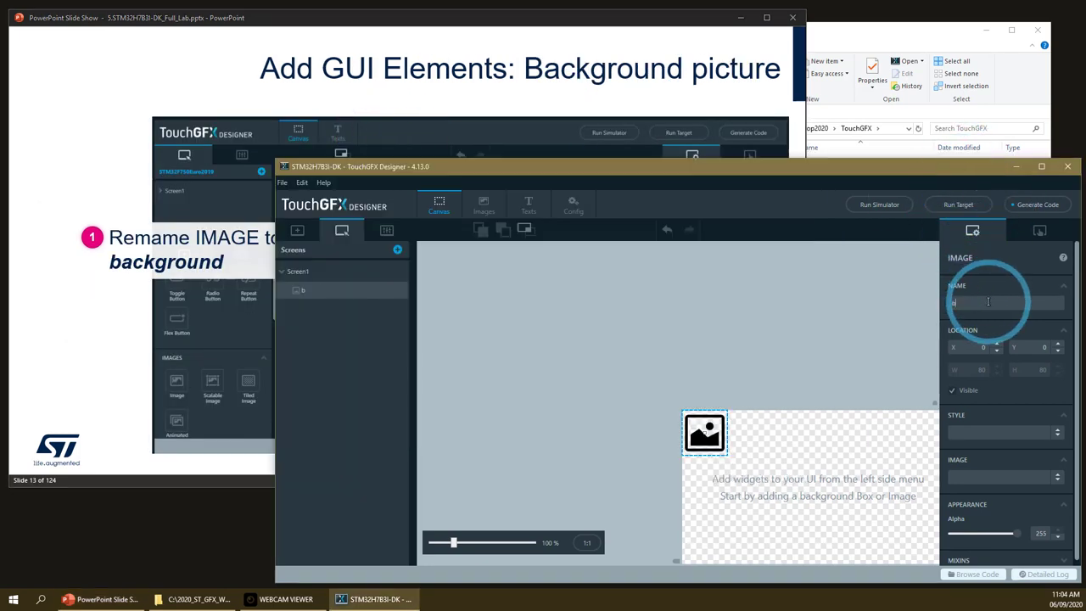
{"action": "type", "text": "backgt"}
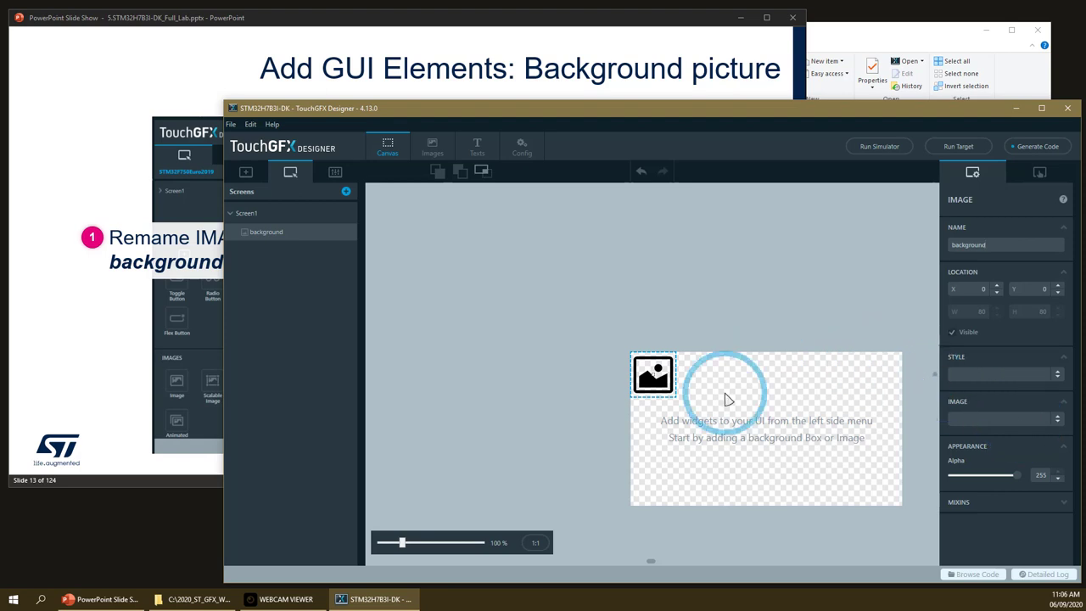
{"action": "mouse_move", "coordinate": [957, 428]}
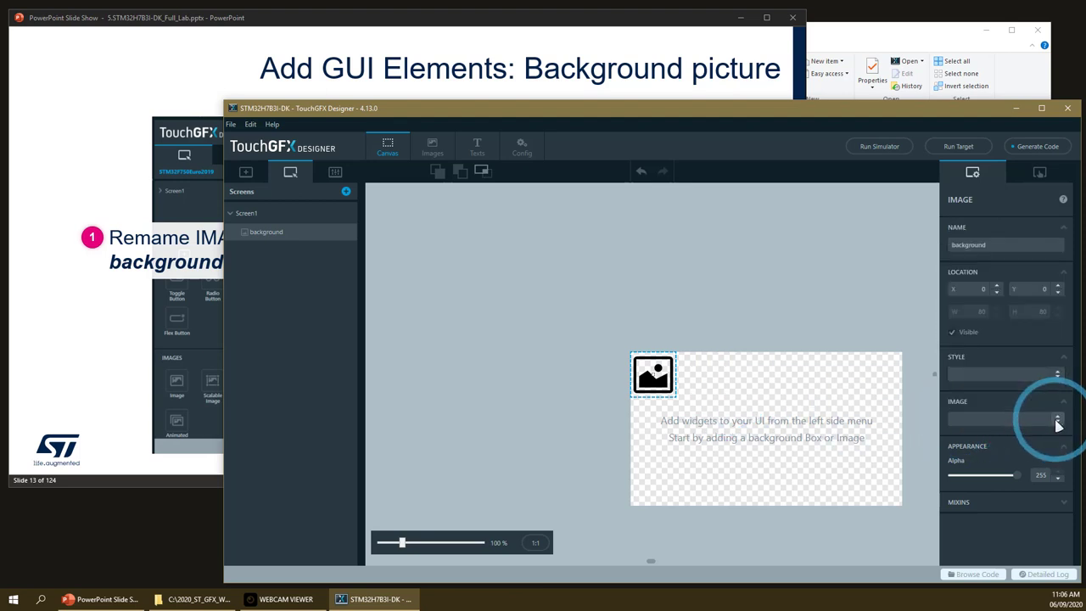
- Import all PNG assets from C:\2020_ST_GFX_WS\Assets into the project's images
{"action": "left_click", "coordinate": [1057, 421]}
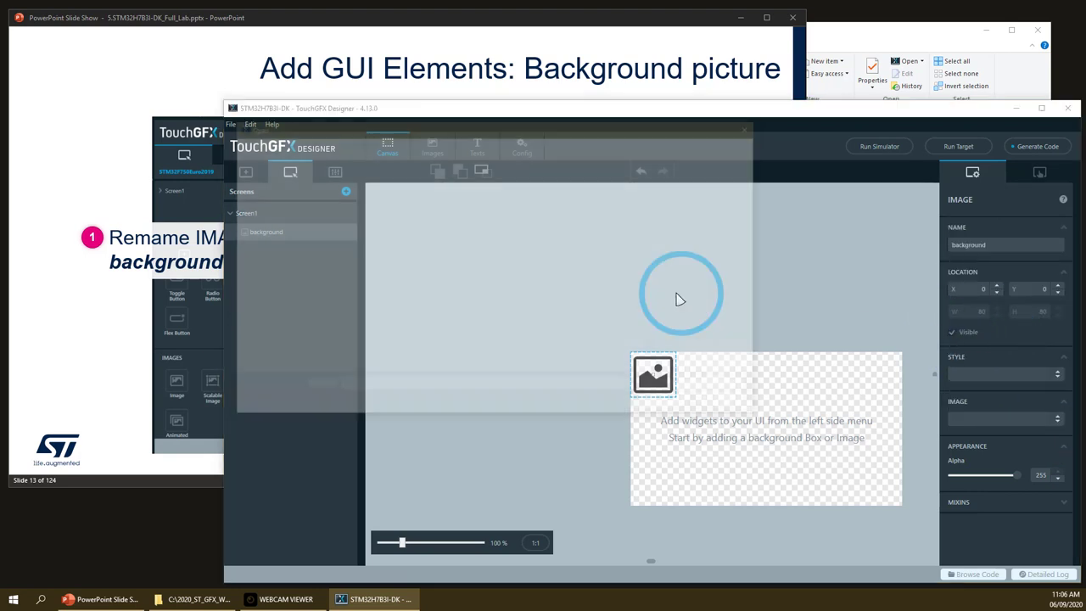
{"action": "left_click", "coordinate": [651, 375]}
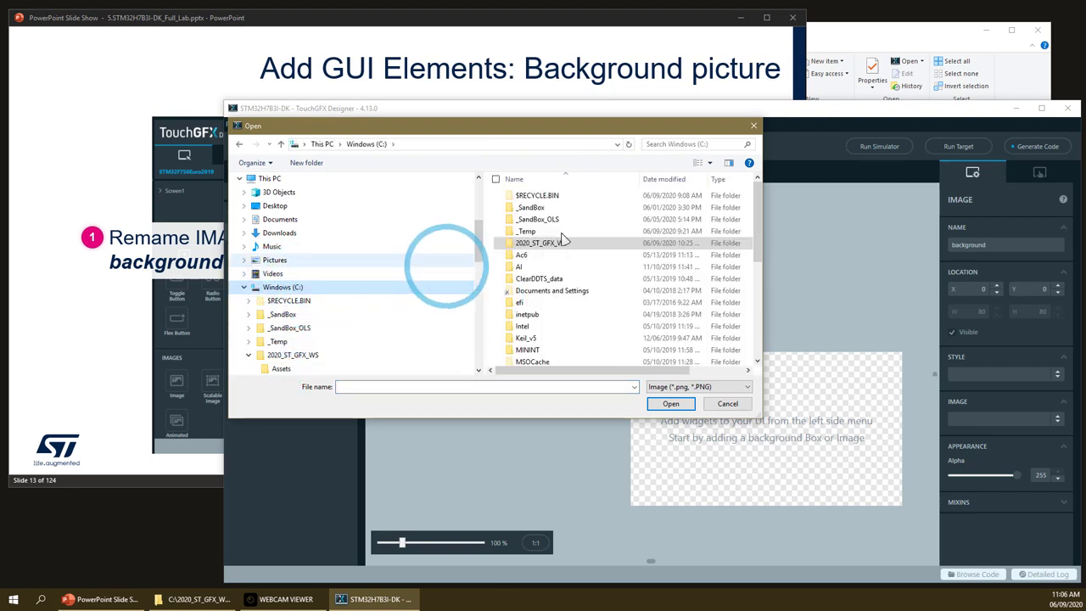
{"action": "left_click", "coordinate": [541, 242]}
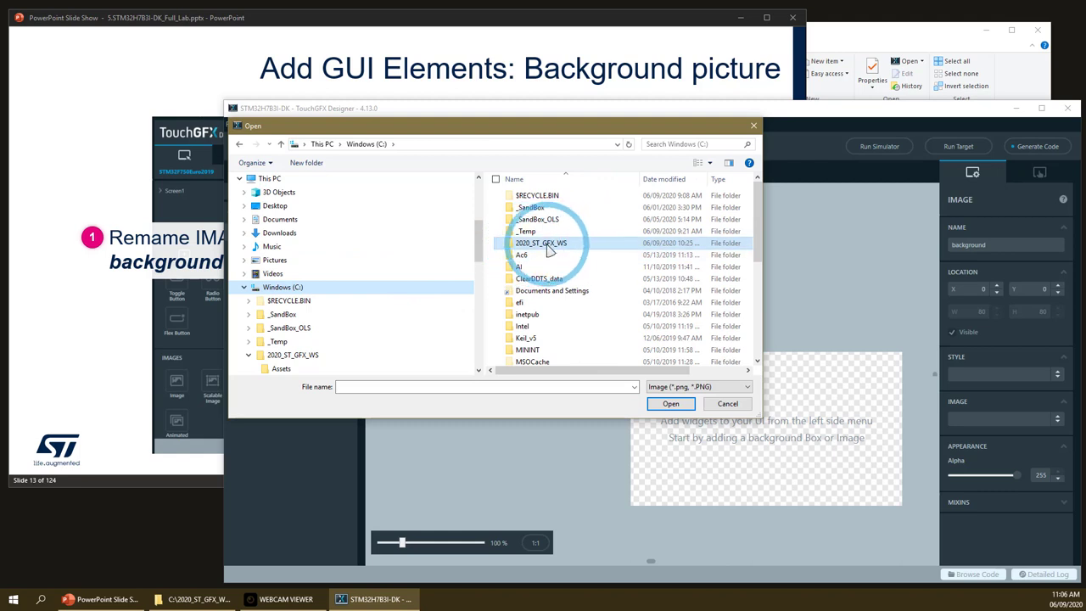
{"action": "double_click", "coordinate": [541, 242]}
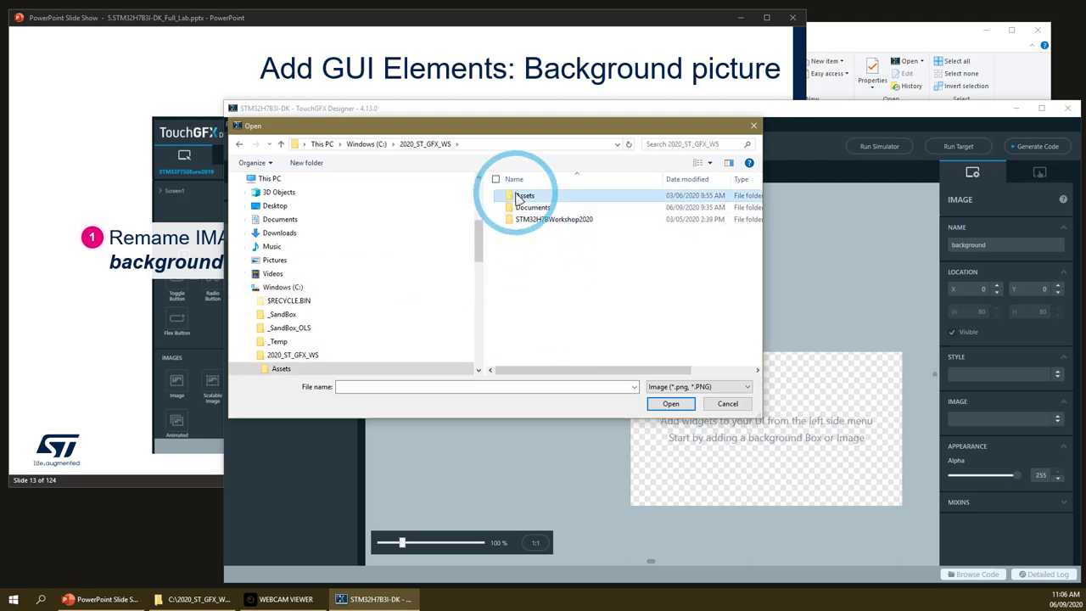
{"action": "double_click", "coordinate": [524, 195]}
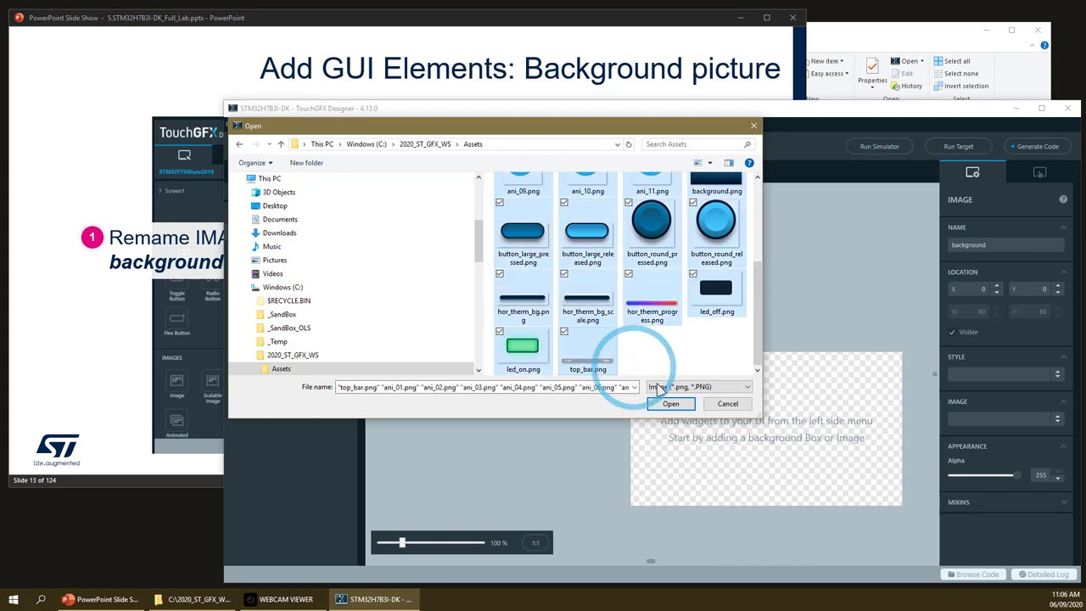
{"action": "left_click", "coordinate": [672, 404]}
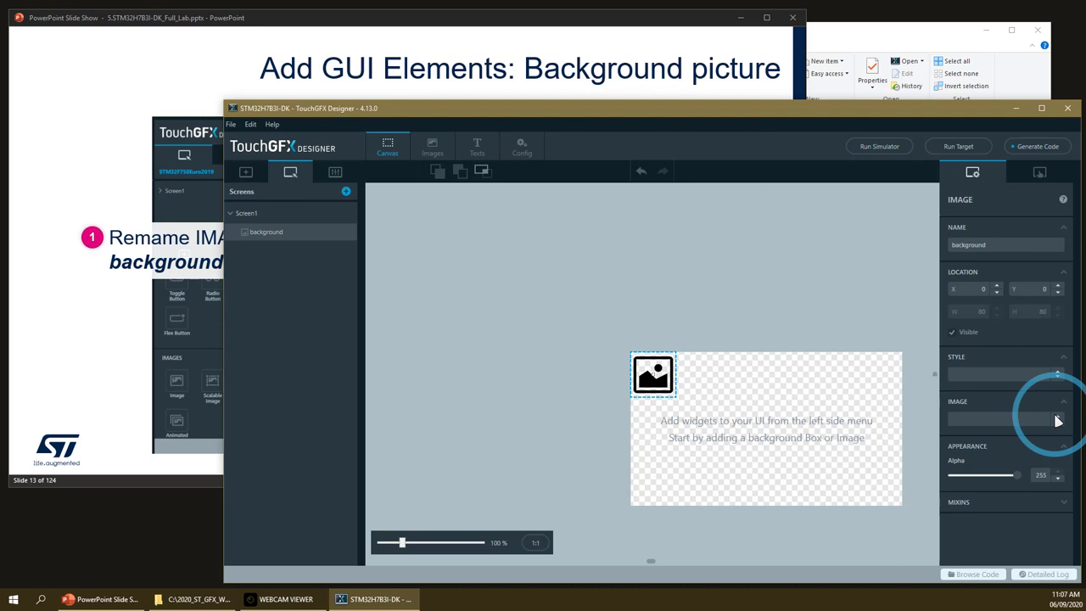
- Review the imported pictures in the Images overview, selecting hor_therm_bg.png
{"action": "left_click", "coordinate": [1004, 421]}
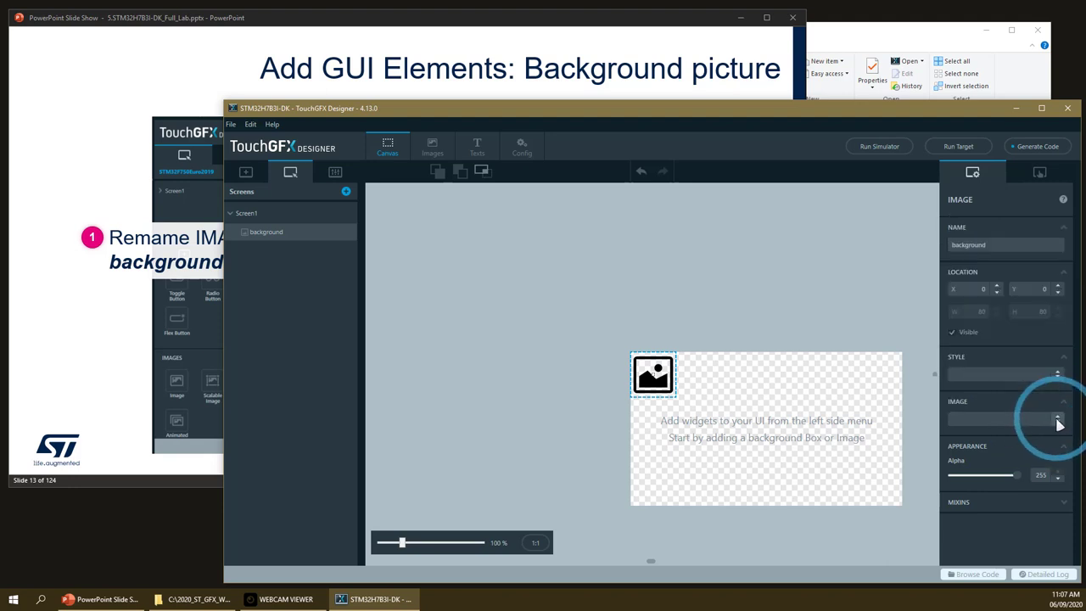
{"action": "mouse_move", "coordinate": [474, 246]}
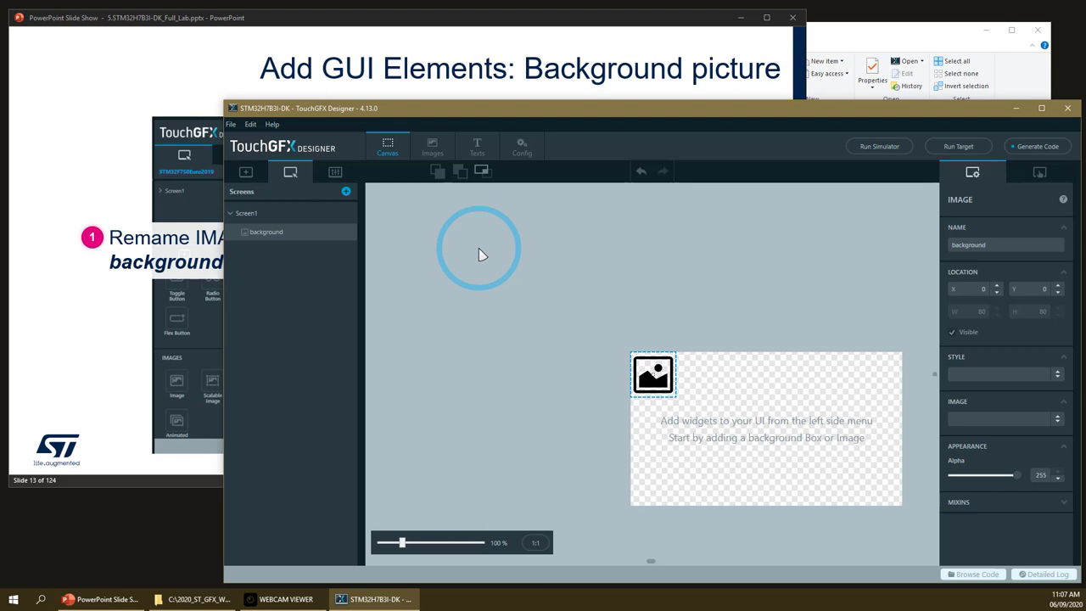
{"action": "left_click", "coordinate": [431, 146]}
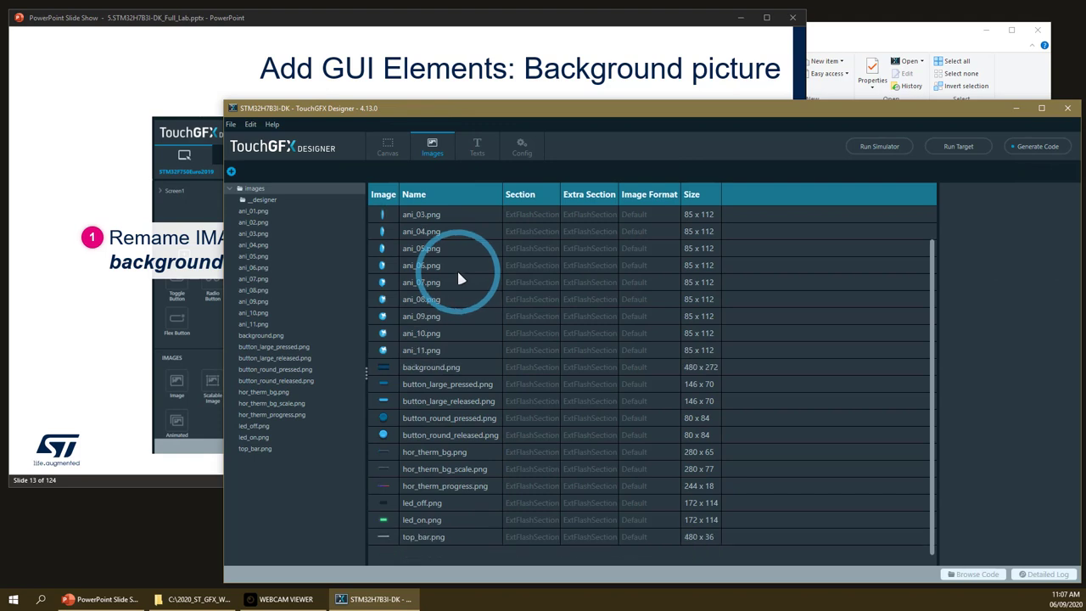
{"action": "mouse_move", "coordinate": [448, 348]}
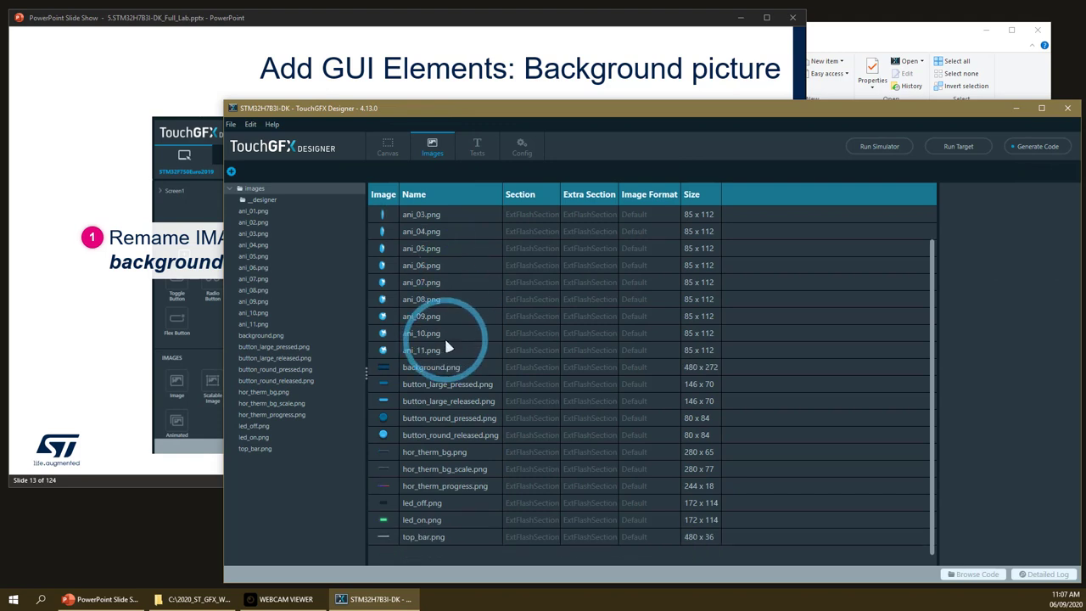
{"action": "mouse_move", "coordinate": [405, 462]}
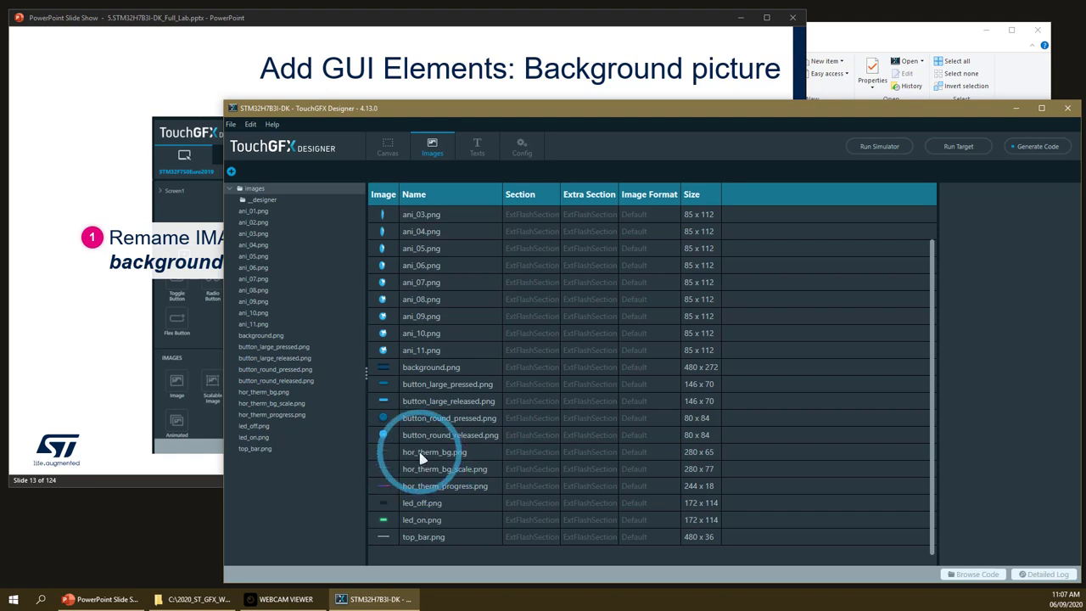
{"action": "left_click", "coordinate": [434, 451]}
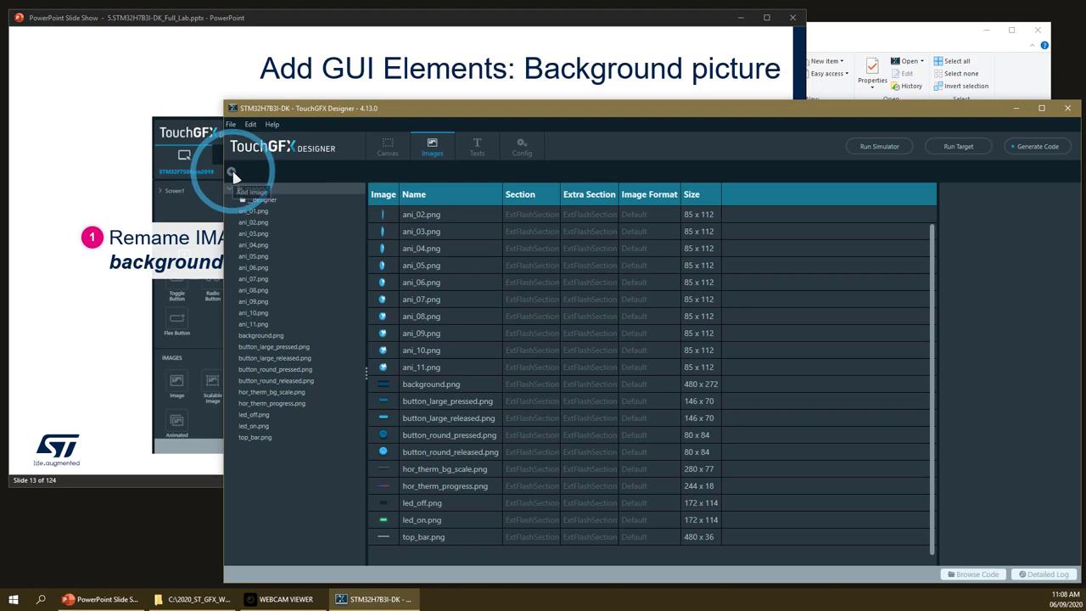
- Check in File Explorer that the PNGs are copied into TouchGFX\assets\images
{"action": "left_click", "coordinate": [251, 190]}
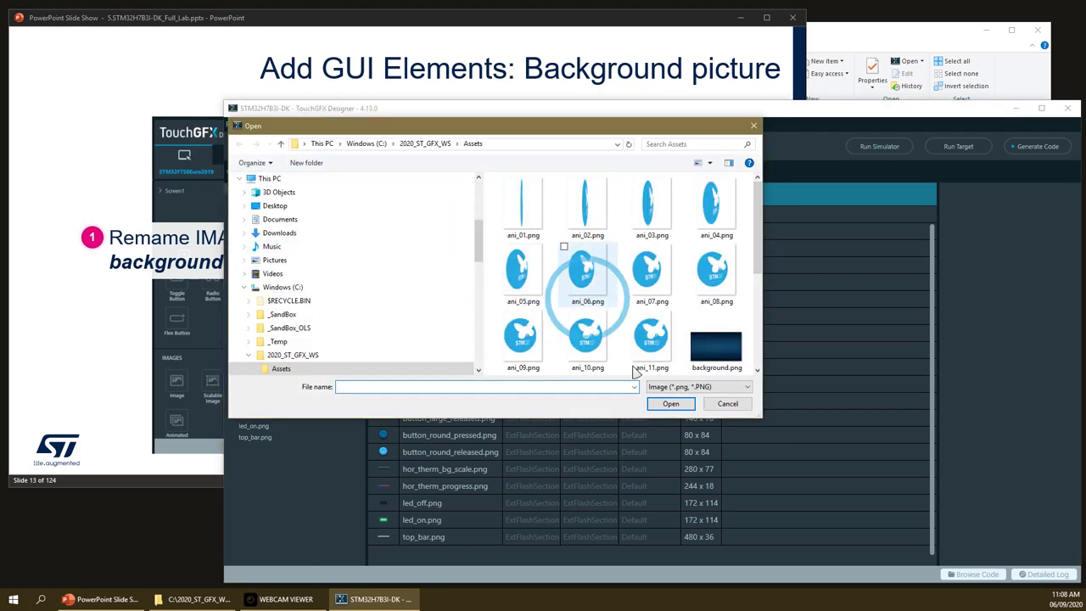
{"action": "left_click", "coordinate": [726, 404]}
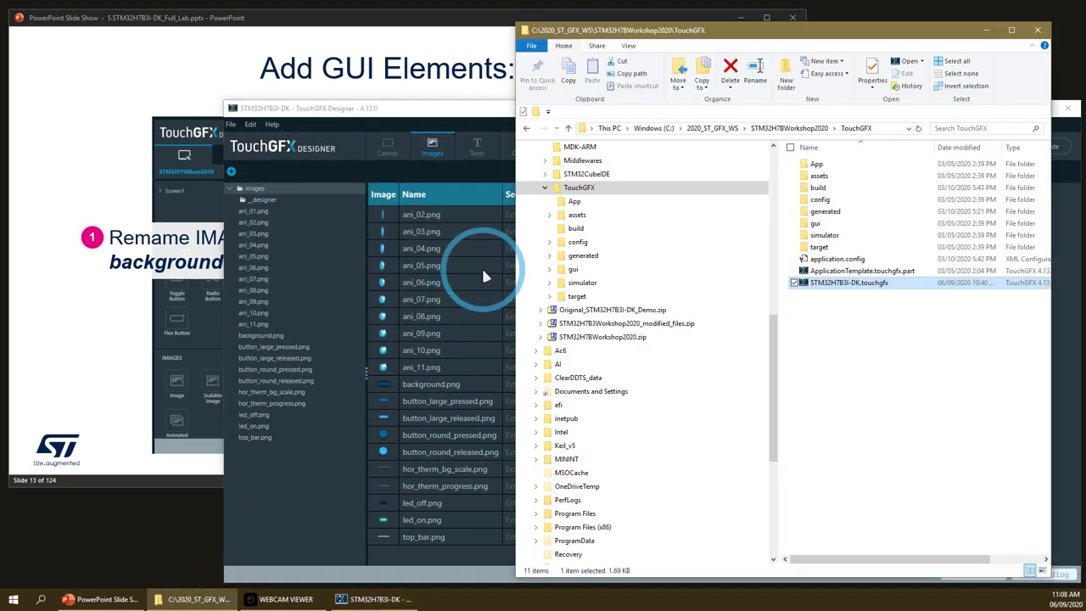
{"action": "left_click", "coordinate": [580, 187]}
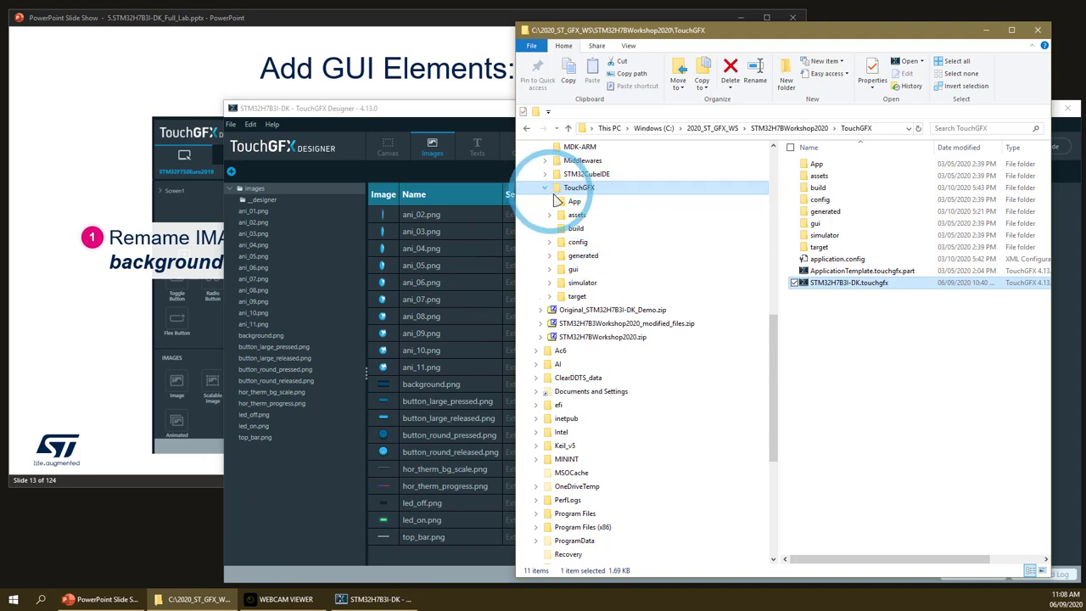
{"action": "left_click", "coordinate": [576, 213]}
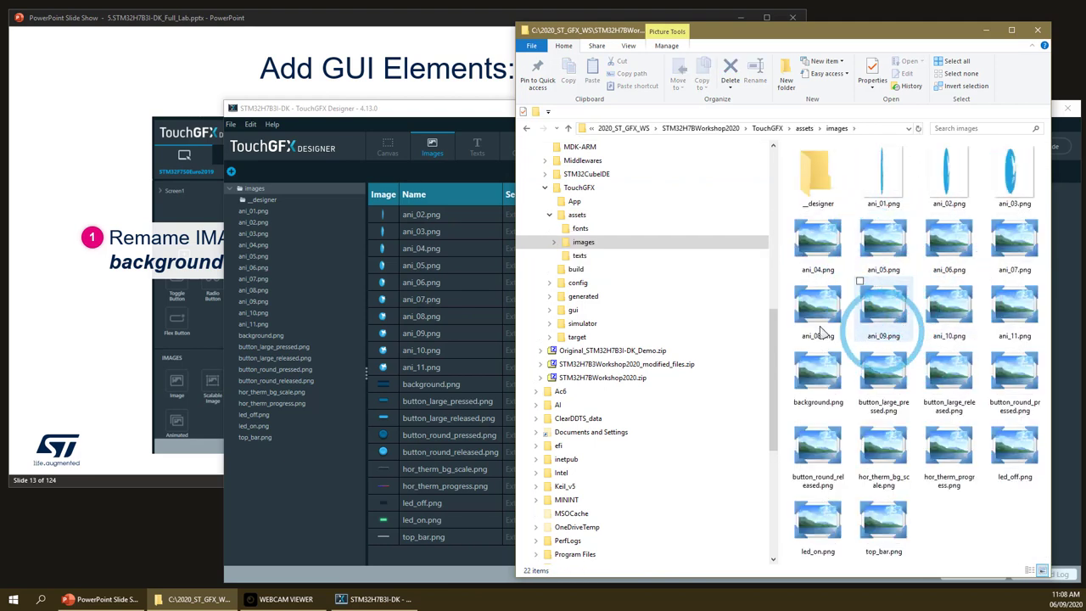
- Browse from the TouchGFX folder to the generated\images folder
{"action": "left_click", "coordinate": [580, 187]}
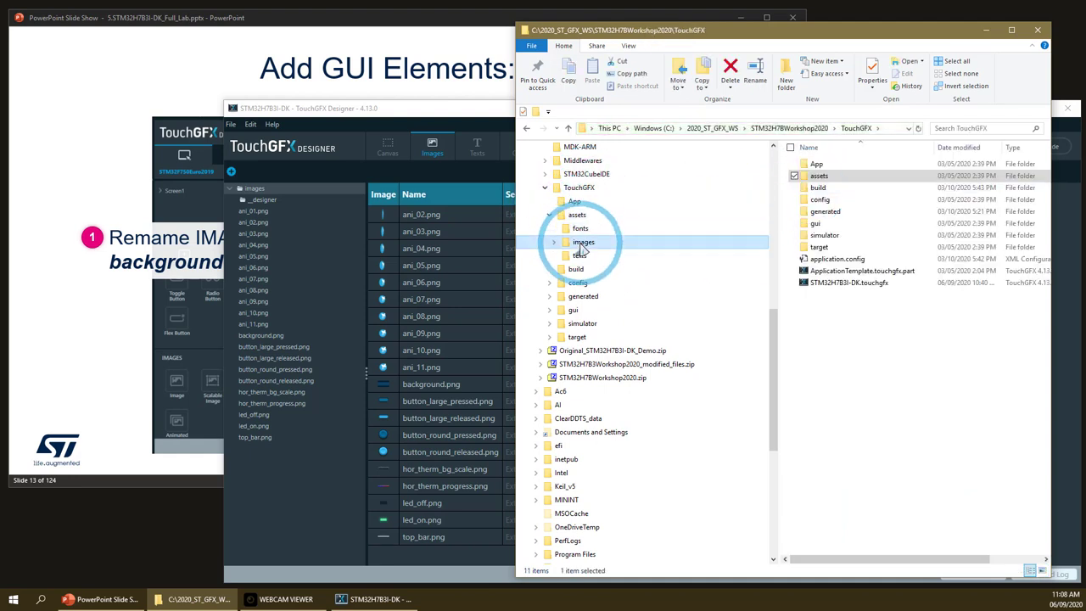
{"action": "double_click", "coordinate": [584, 241]}
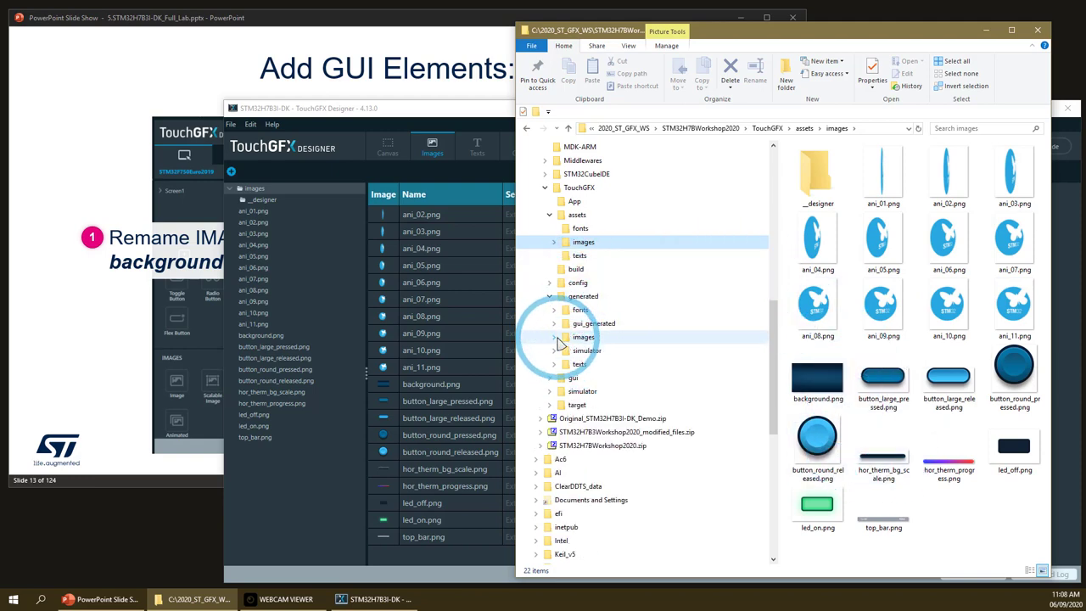
{"action": "left_click", "coordinate": [553, 336]}
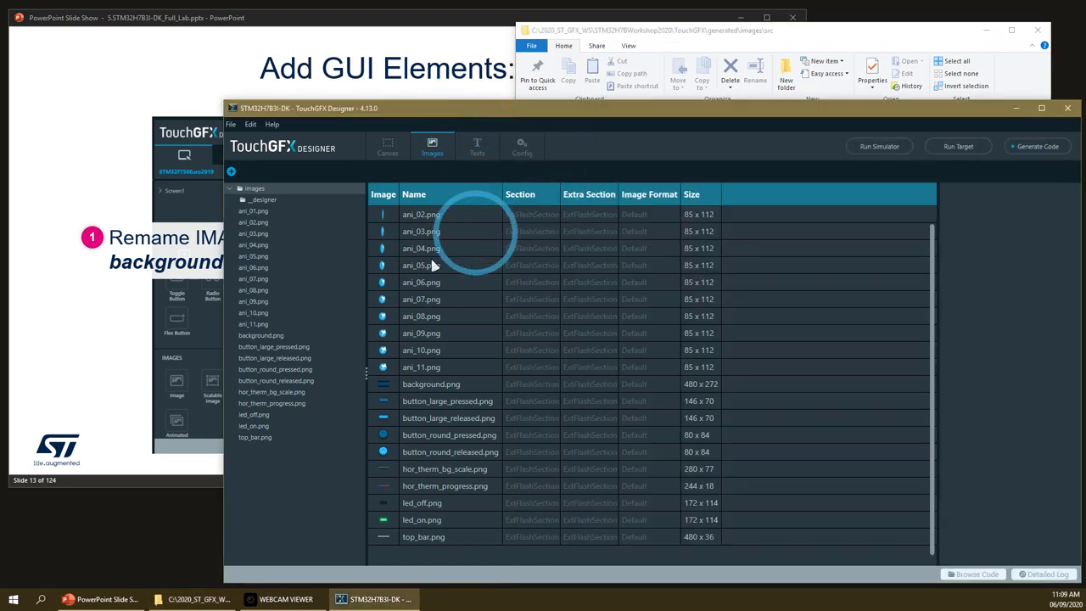
- Return to the Screen1 canvas showing background.png and reset the zoom to 100%
{"action": "left_click", "coordinate": [386, 146]}
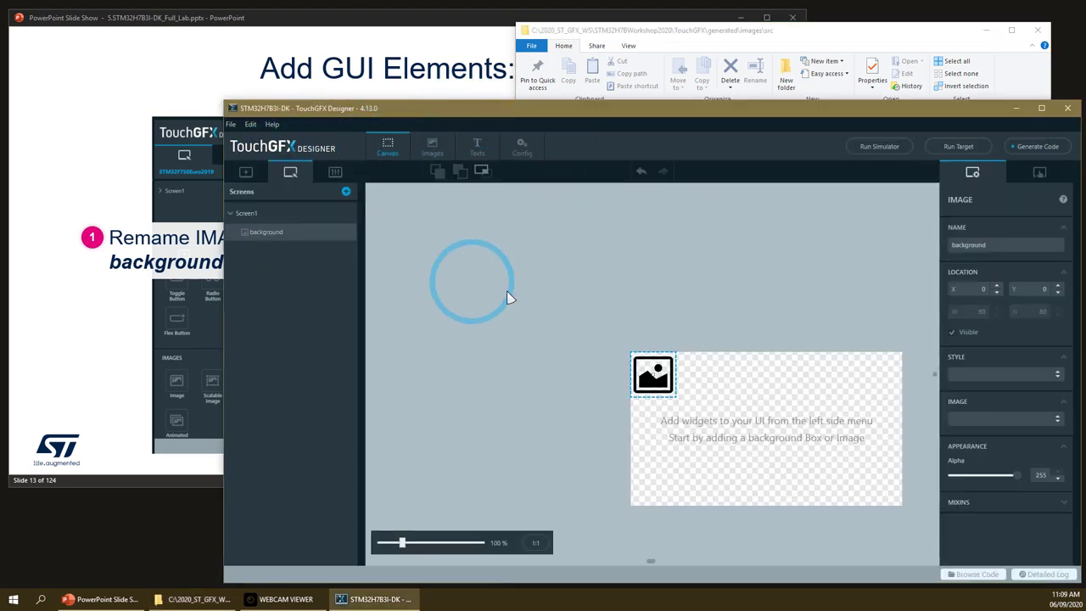
{"action": "mouse_move", "coordinate": [937, 462]}
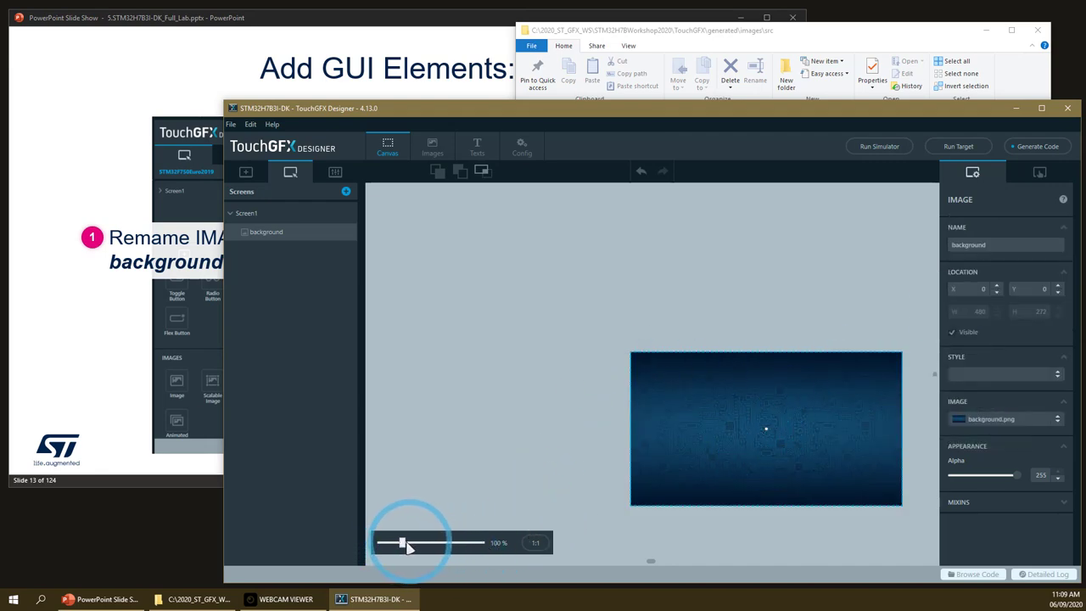
{"action": "left_click_drag", "start_coordinate": [404, 543], "coordinate": [421, 543]}
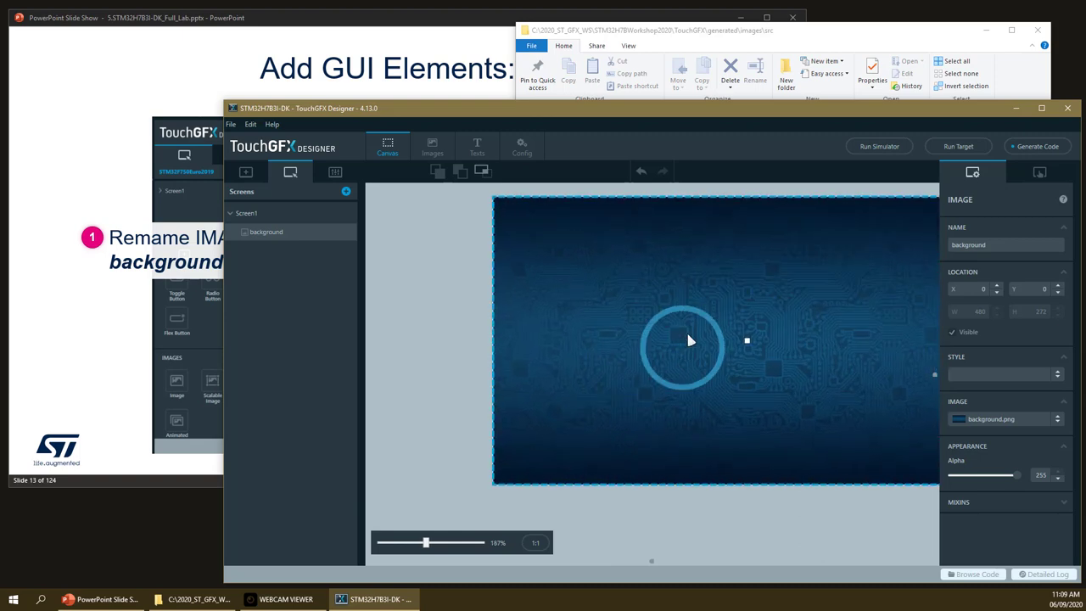
{"action": "left_click_drag", "start_coordinate": [424, 543], "coordinate": [434, 543]}
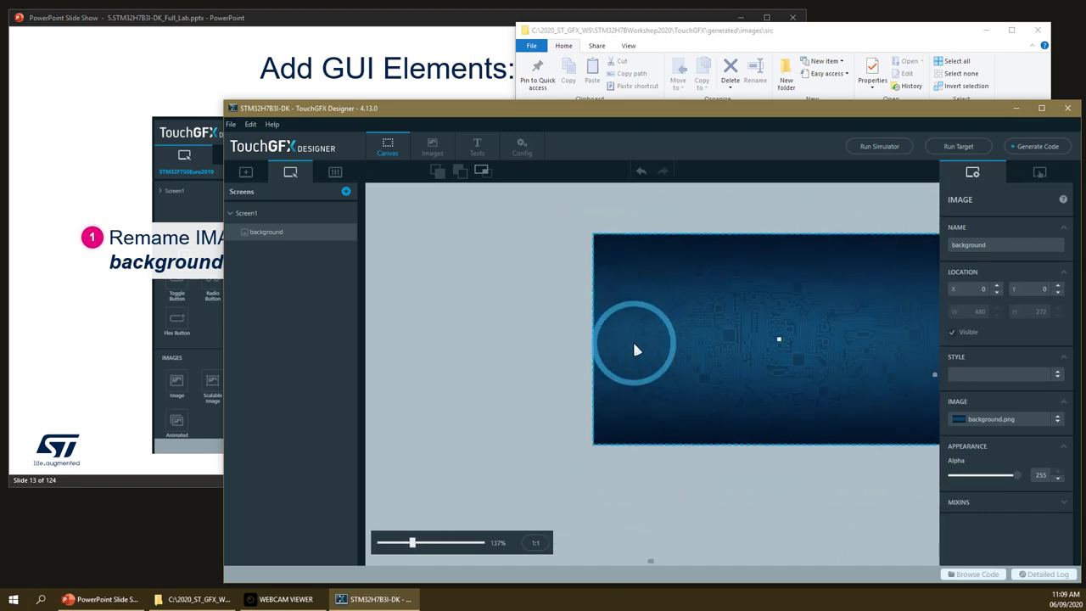
{"action": "left_click_drag", "start_coordinate": [413, 543], "coordinate": [427, 543]}
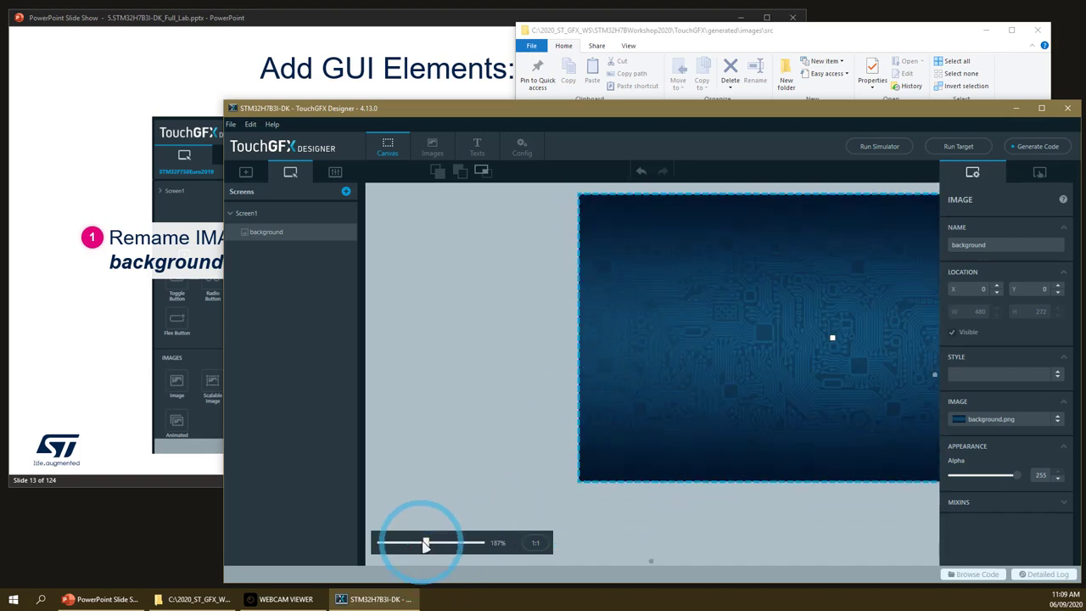
{"action": "left_click_drag", "start_coordinate": [424, 543], "coordinate": [428, 543]}
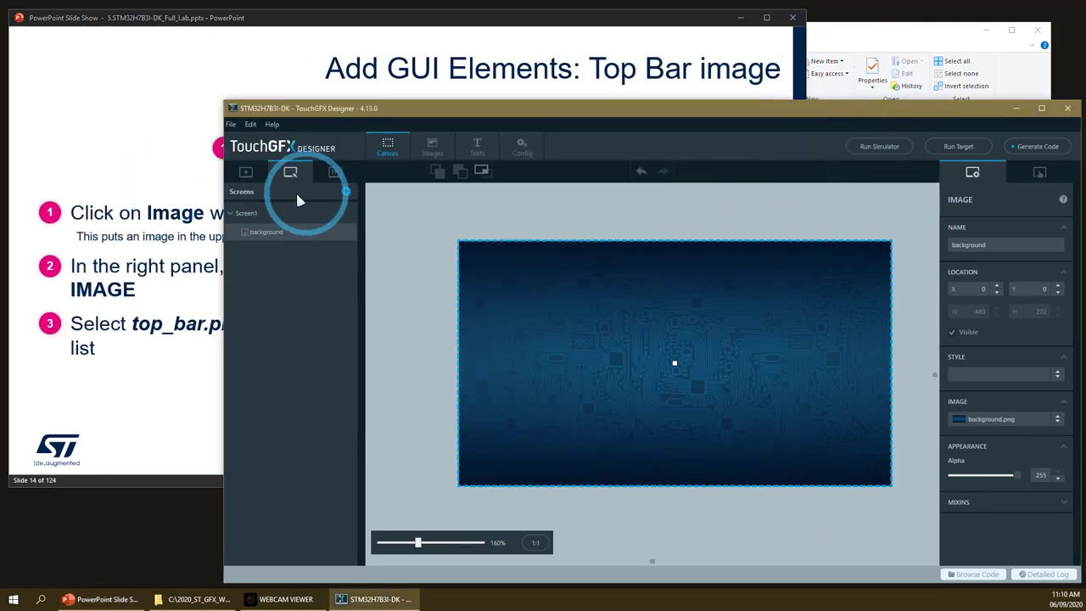
- Add an Image widget showing top_bar.png and rename it 'top_bar'
{"action": "left_click", "coordinate": [246, 171]}
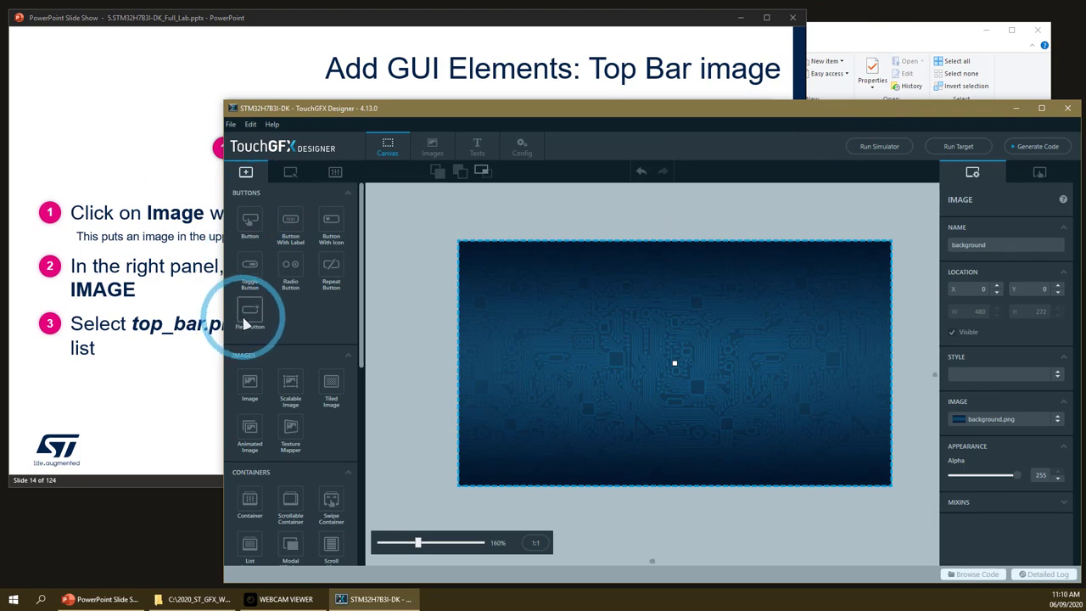
{"action": "left_click", "coordinate": [249, 381]}
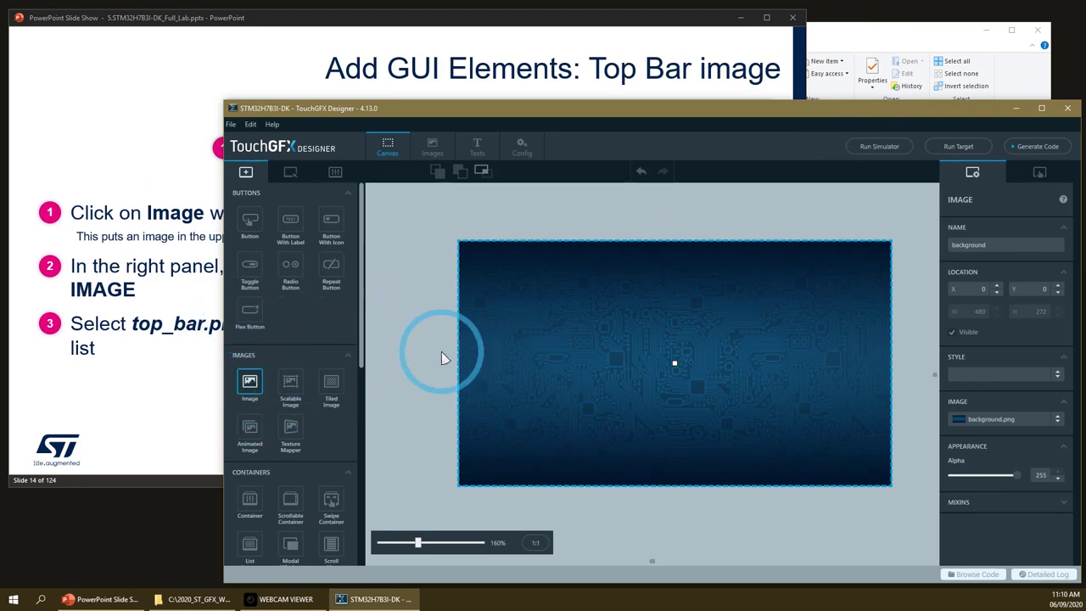
{"action": "left_click", "coordinate": [249, 384]}
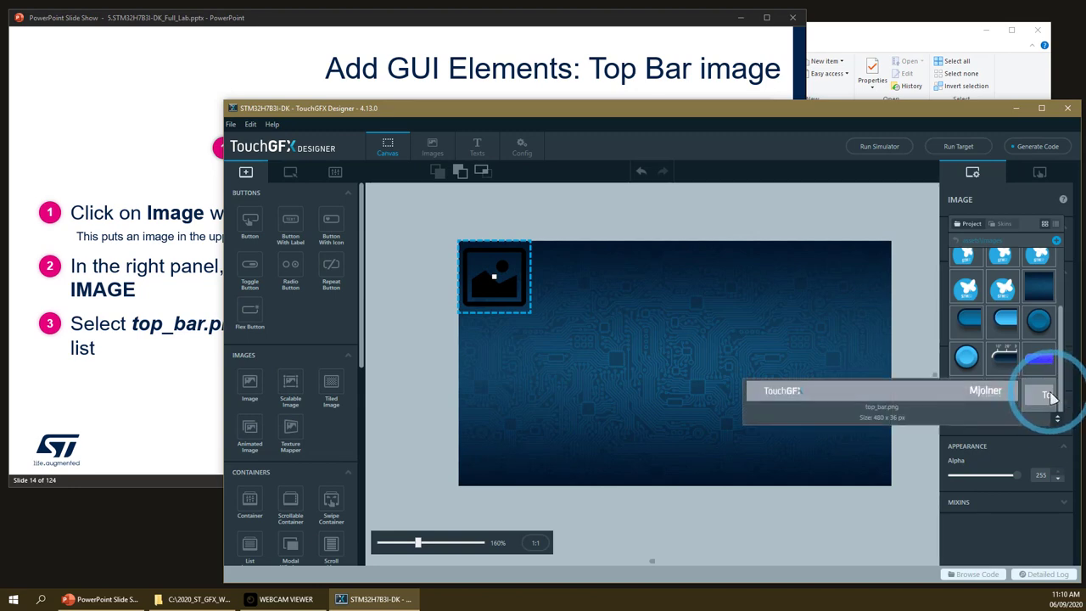
{"action": "left_click", "coordinate": [1045, 394]}
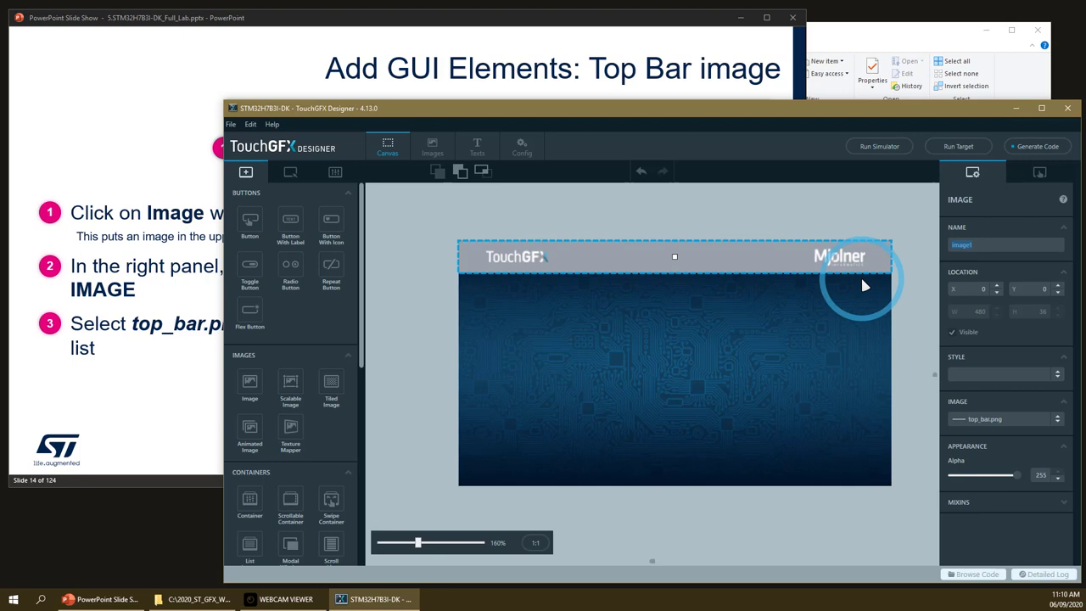
{"action": "type", "text": "topBar"}
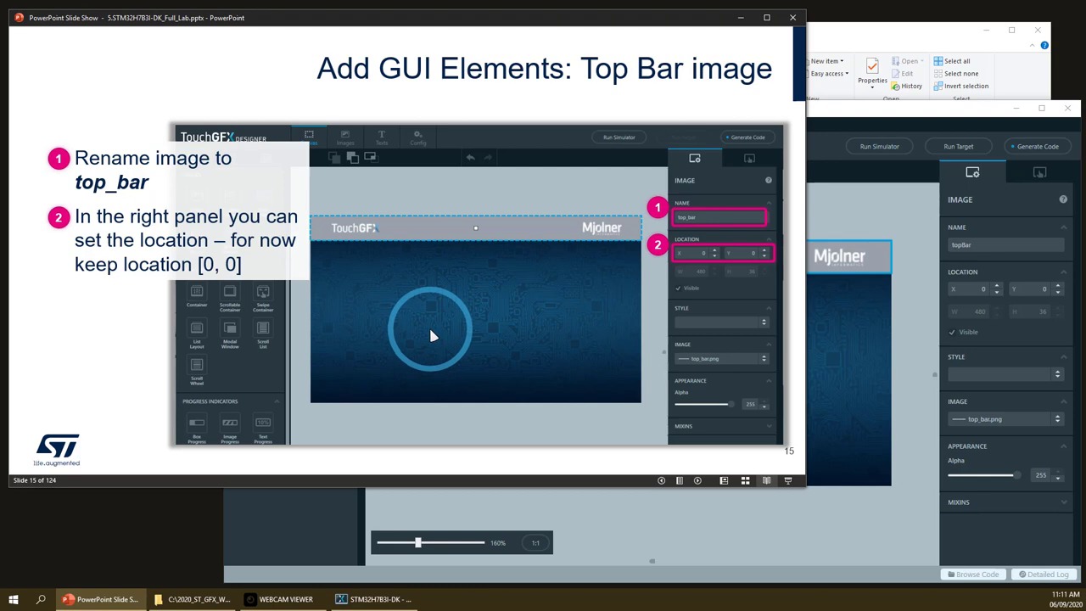
{"action": "mouse_move", "coordinate": [438, 333]}
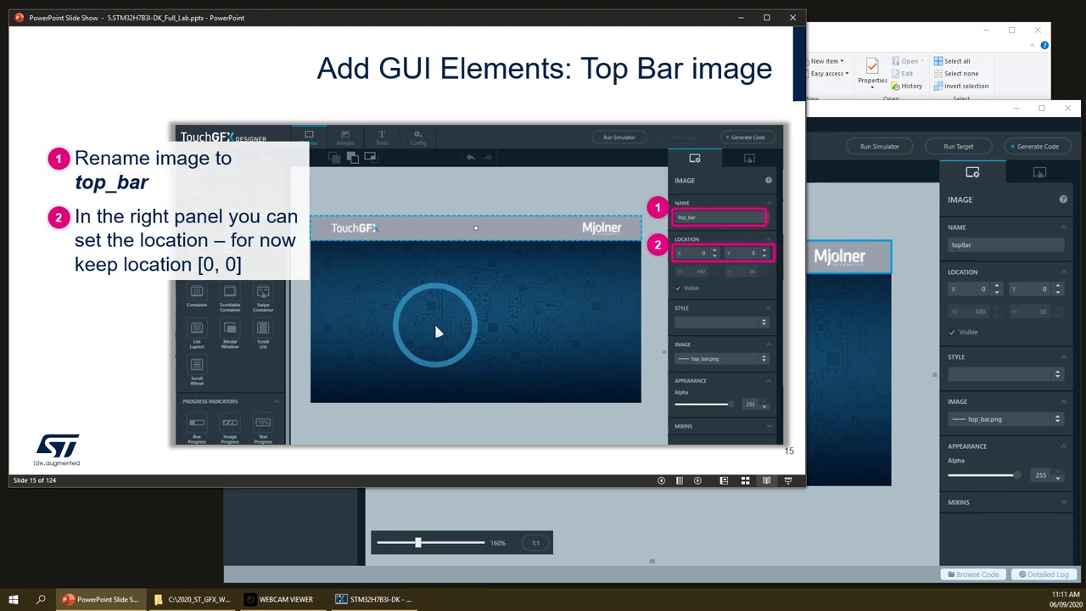
{"action": "key", "text": "Right"}
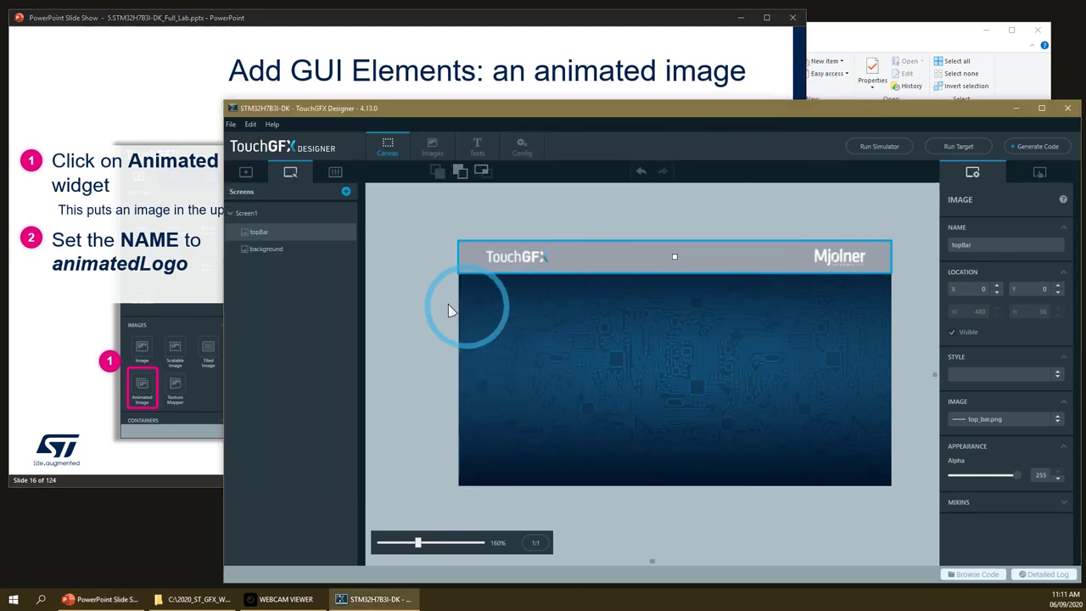
- Place an Animated Image widget on the left side of the screen below the top bar
{"action": "left_click", "coordinate": [246, 171]}
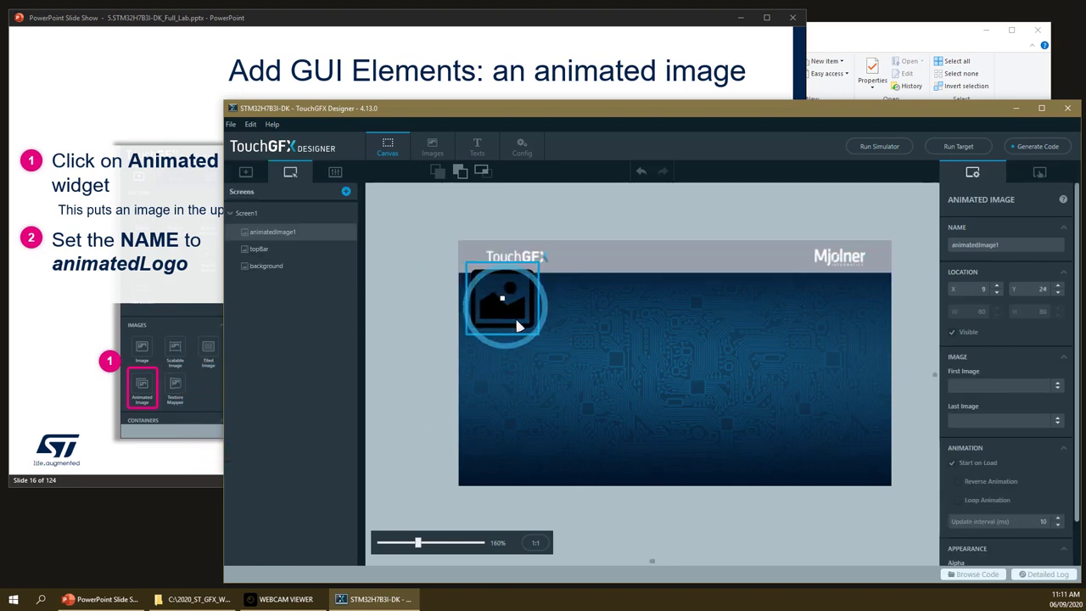
{"action": "left_click_drag", "start_coordinate": [506, 302], "coordinate": [596, 363]}
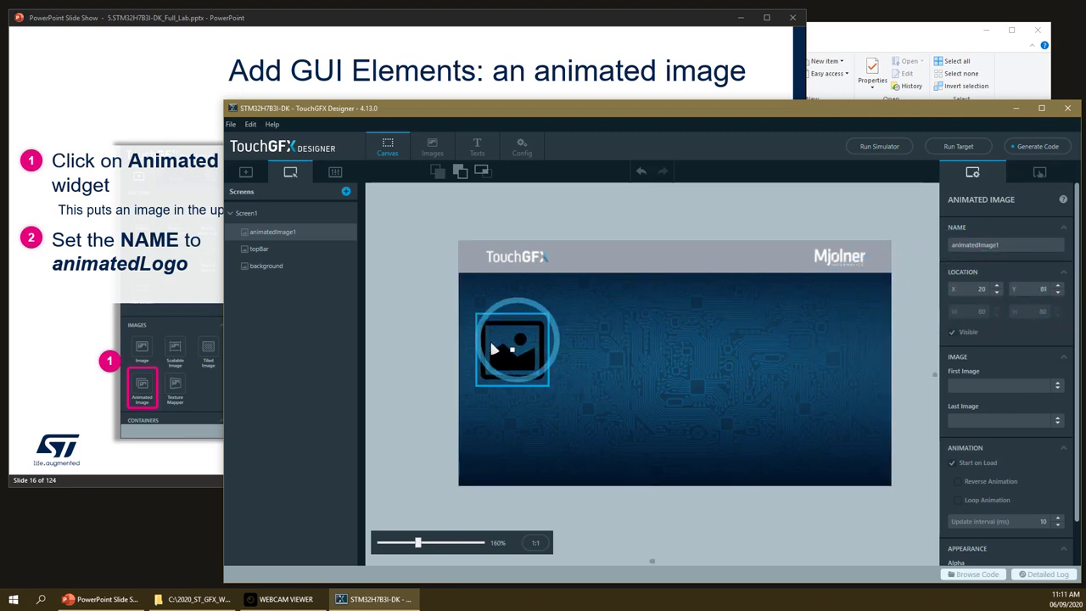
{"action": "left_click_drag", "start_coordinate": [512, 343], "coordinate": [558, 360]}
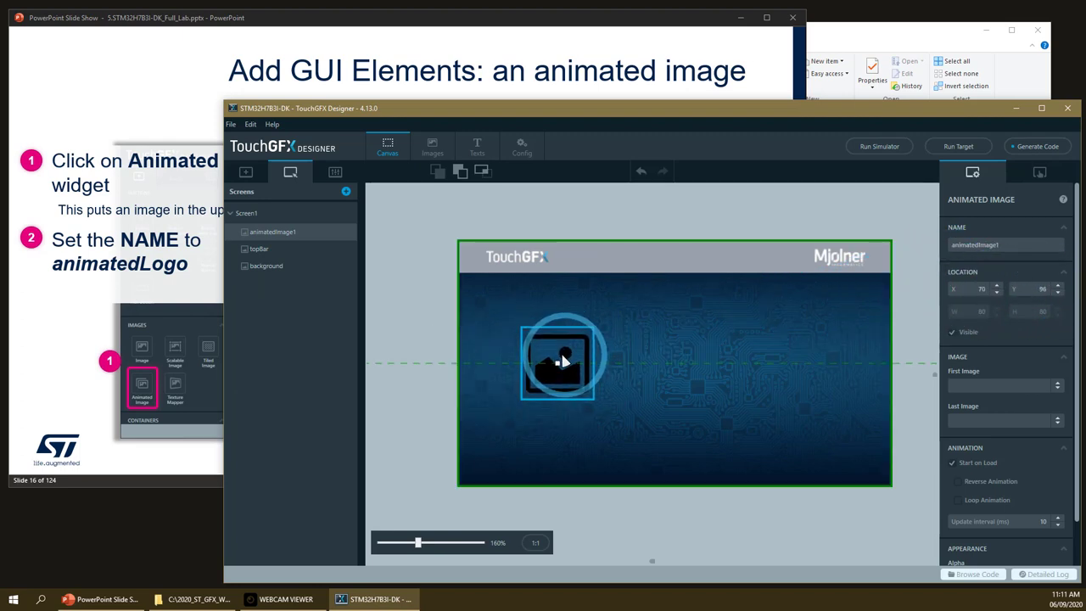
{"action": "left_click_drag", "start_coordinate": [557, 357], "coordinate": [607, 356]}
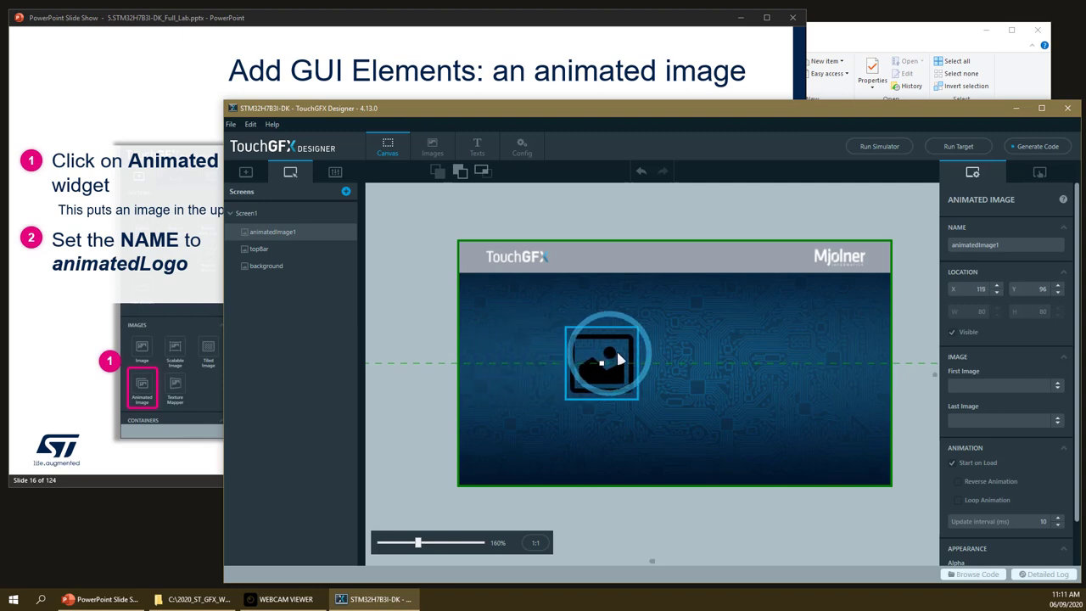
{"action": "left_click_drag", "start_coordinate": [607, 356], "coordinate": [526, 356]}
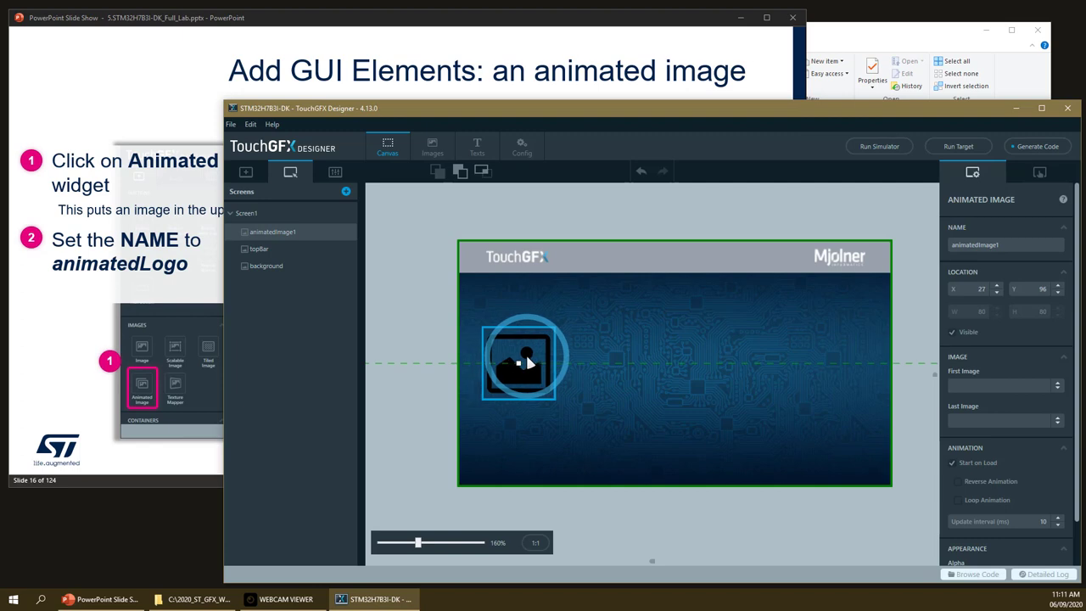
{"action": "left_click_drag", "start_coordinate": [526, 360], "coordinate": [539, 359]}
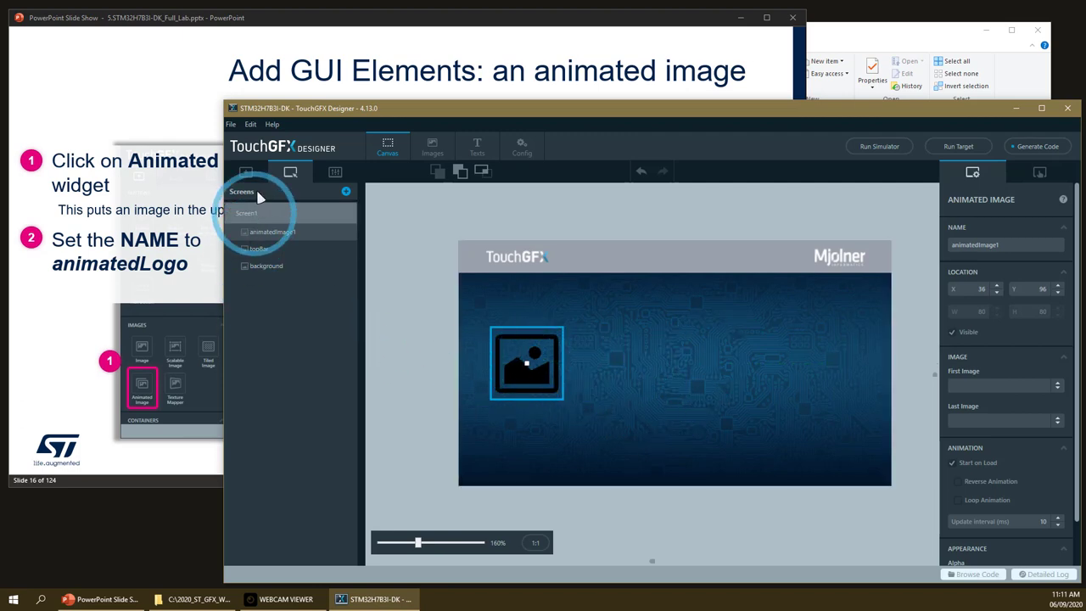
- Remove the stray button and name the animated image animatedLogo
{"action": "left_click", "coordinate": [246, 171]}
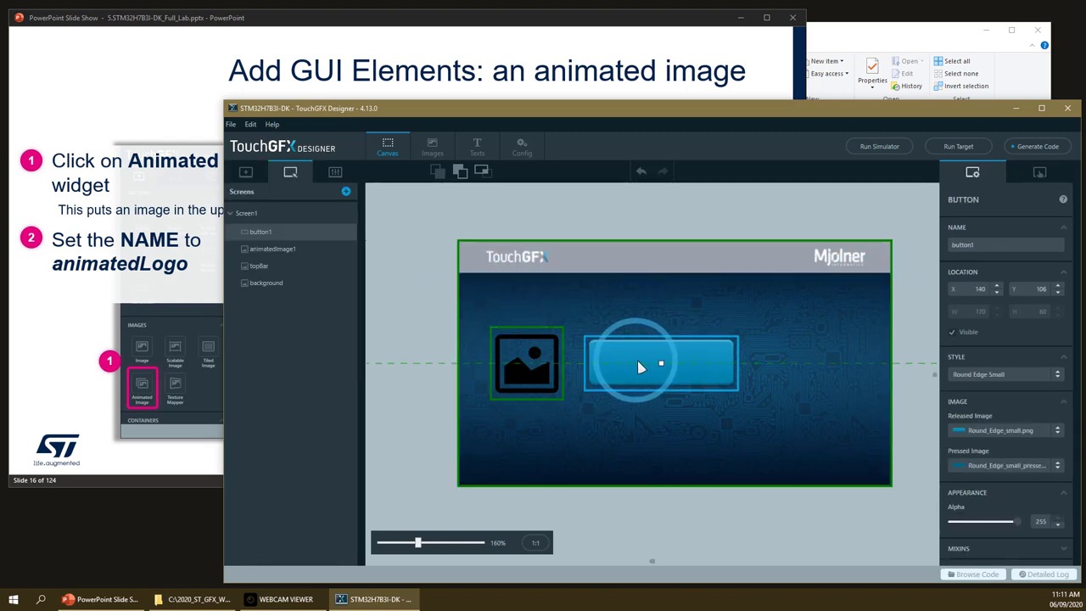
{"action": "left_click_drag", "start_coordinate": [641, 366], "coordinate": [653, 366]}
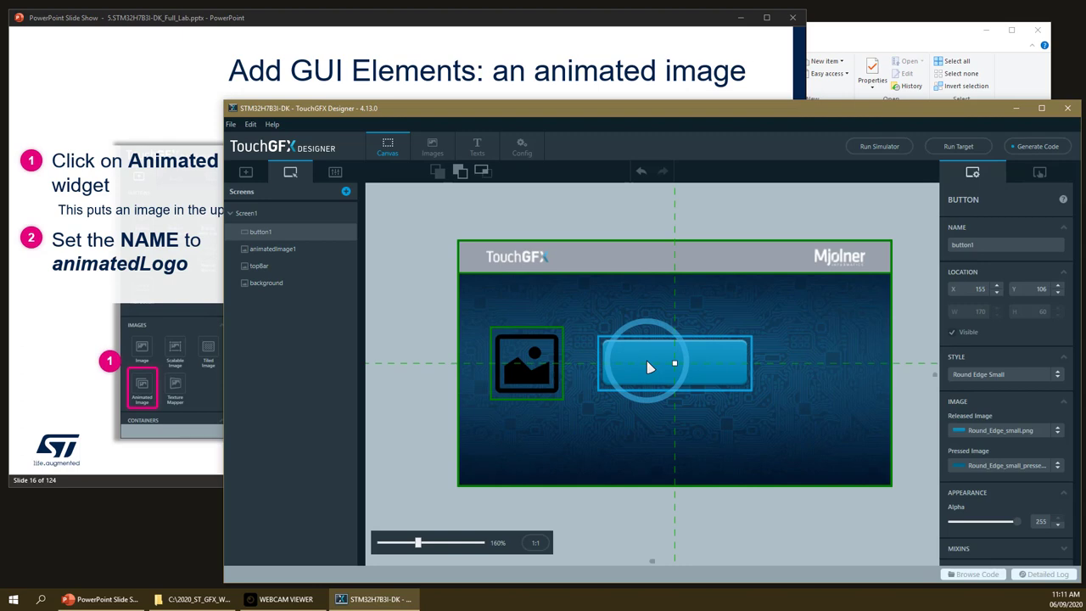
{"action": "left_click_drag", "start_coordinate": [675, 363], "coordinate": [665, 363]}
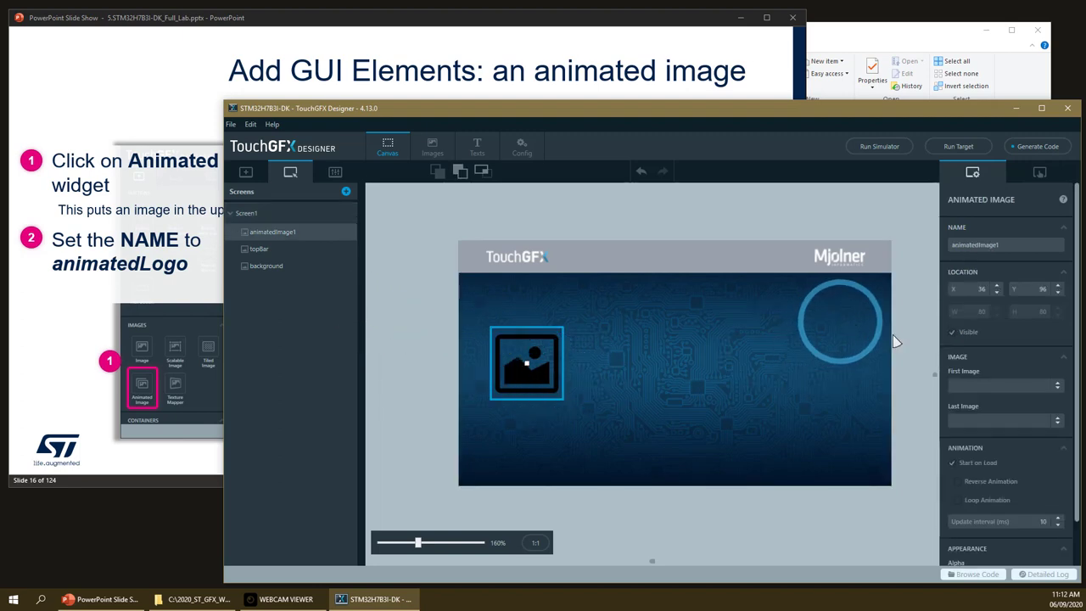
{"action": "left_click", "coordinate": [1004, 244]}
{"action": "type", "text": "Logo"}
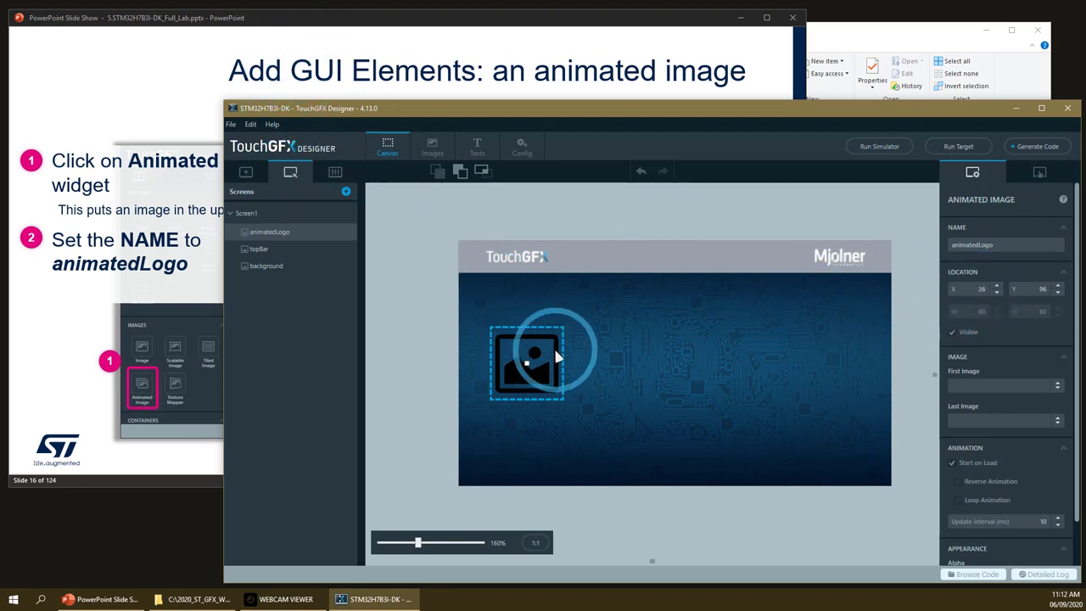
{"action": "left_click_drag", "start_coordinate": [526, 360], "coordinate": [523, 416]}
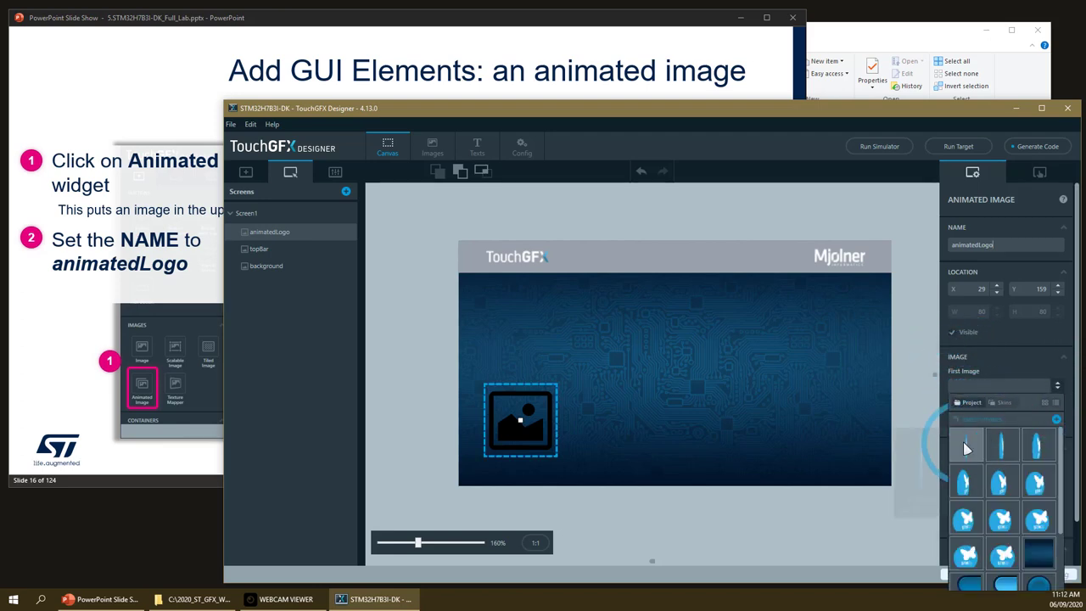
{"action": "mouse_move", "coordinate": [967, 448]}
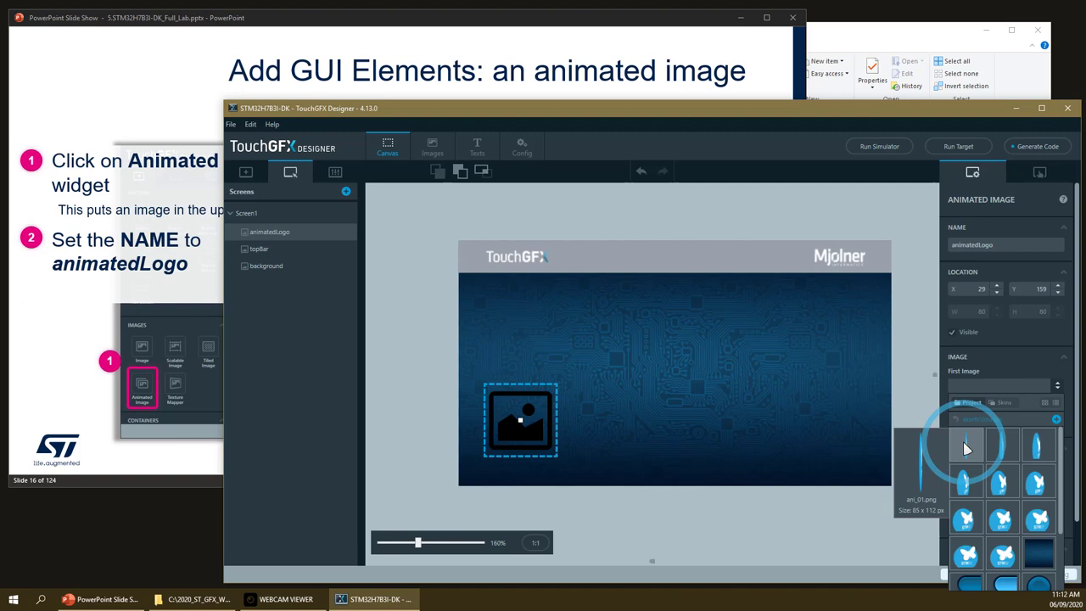
- Assign ani_01.png as the first frame and the final animation frame as the last image
{"action": "left_click", "coordinate": [965, 448]}
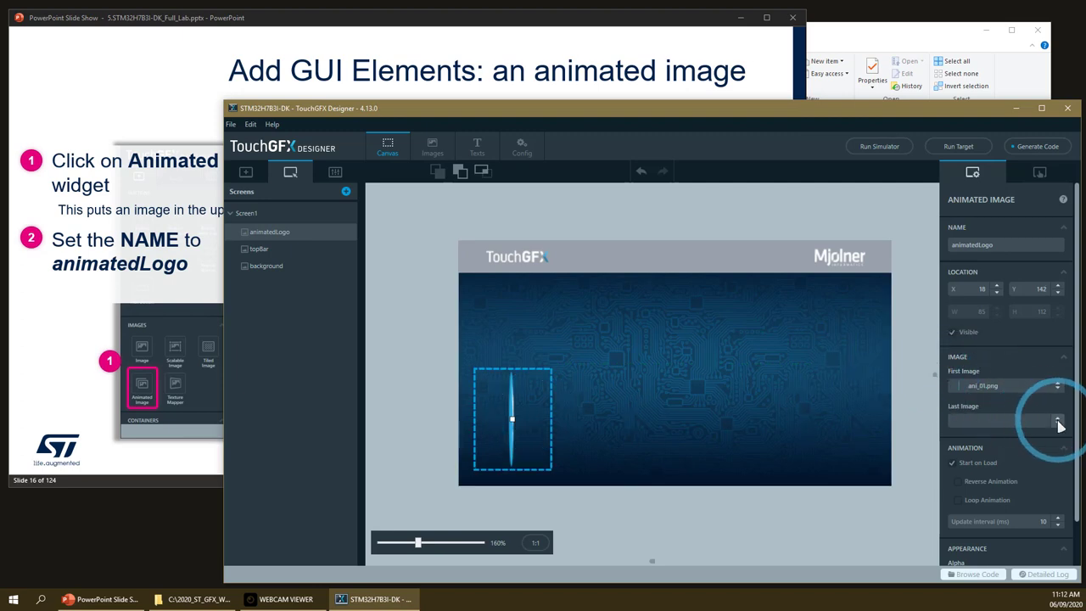
{"action": "left_click", "coordinate": [1059, 421]}
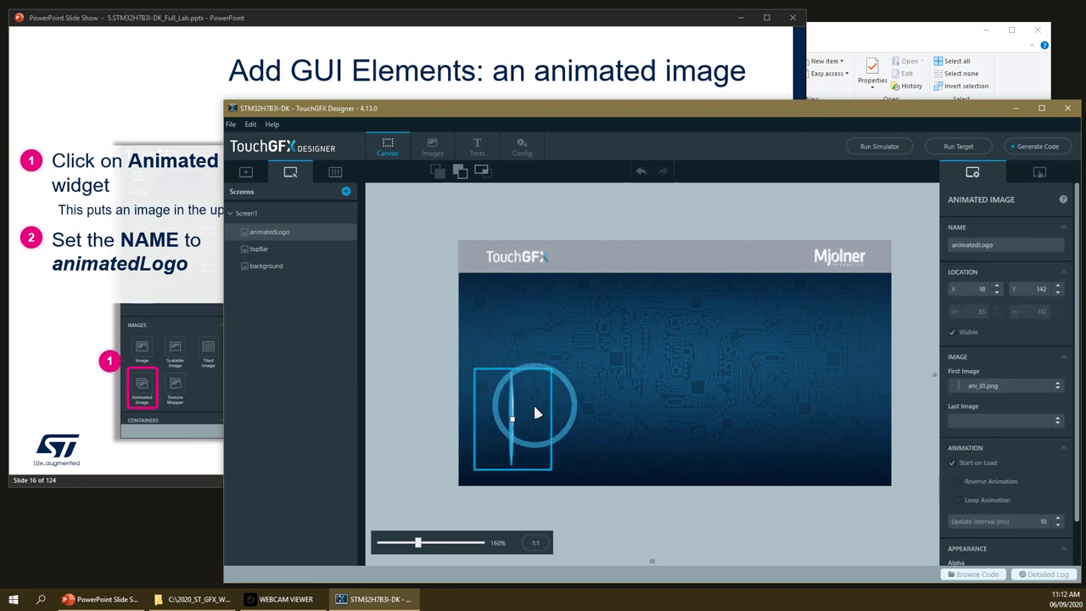
{"action": "left_click_drag", "start_coordinate": [536, 414], "coordinate": [473, 477]}
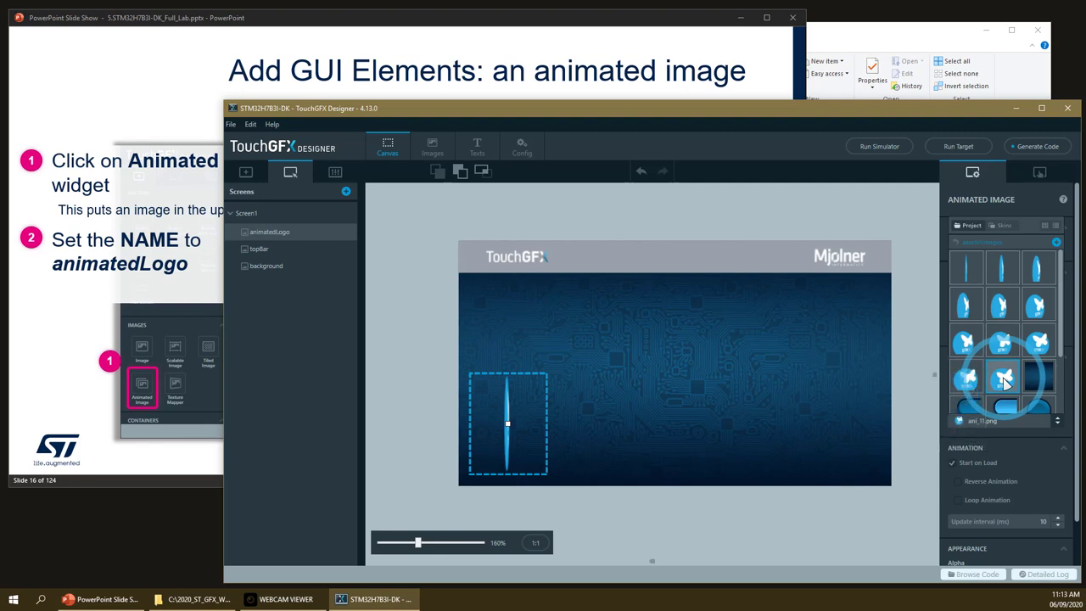
{"action": "left_click", "coordinate": [1001, 382]}
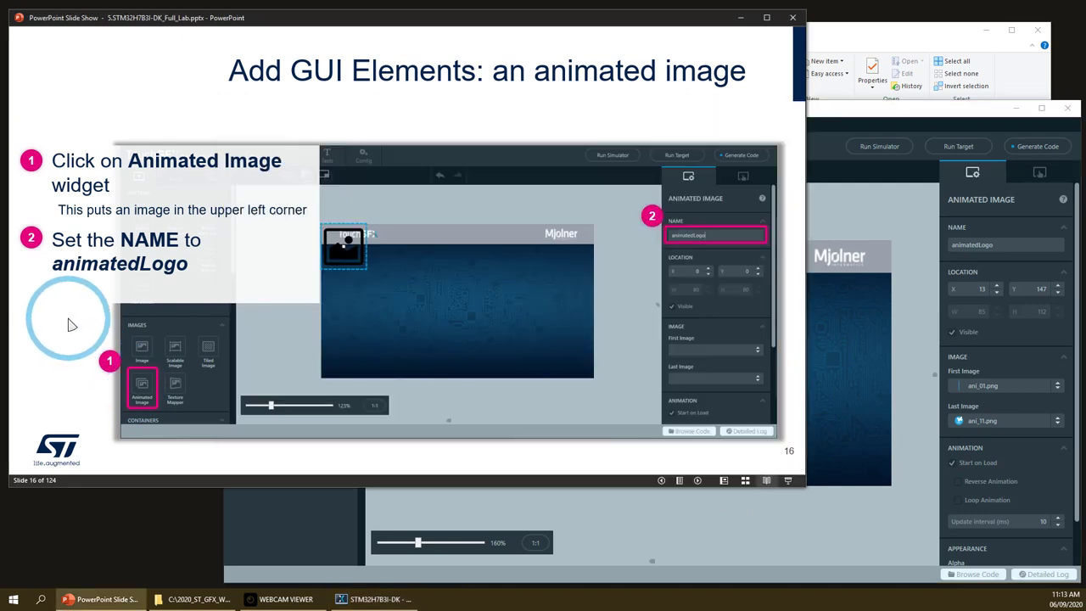
- Enable Loop Animation with a 100 ms update interval, advancing the slides alongside
{"action": "key", "text": "right"}
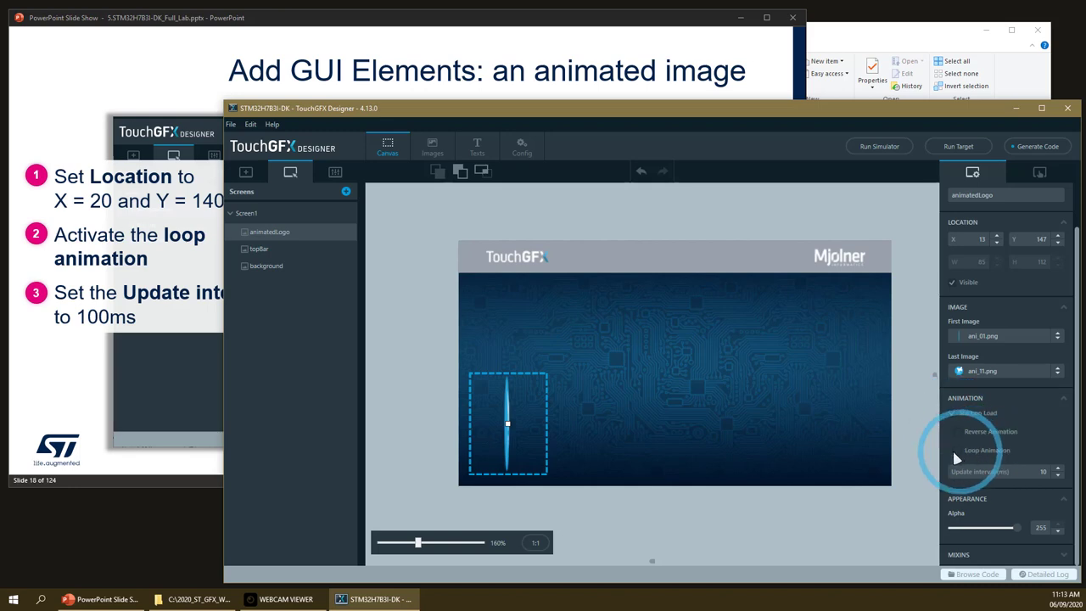
{"action": "left_click", "coordinate": [957, 450]}
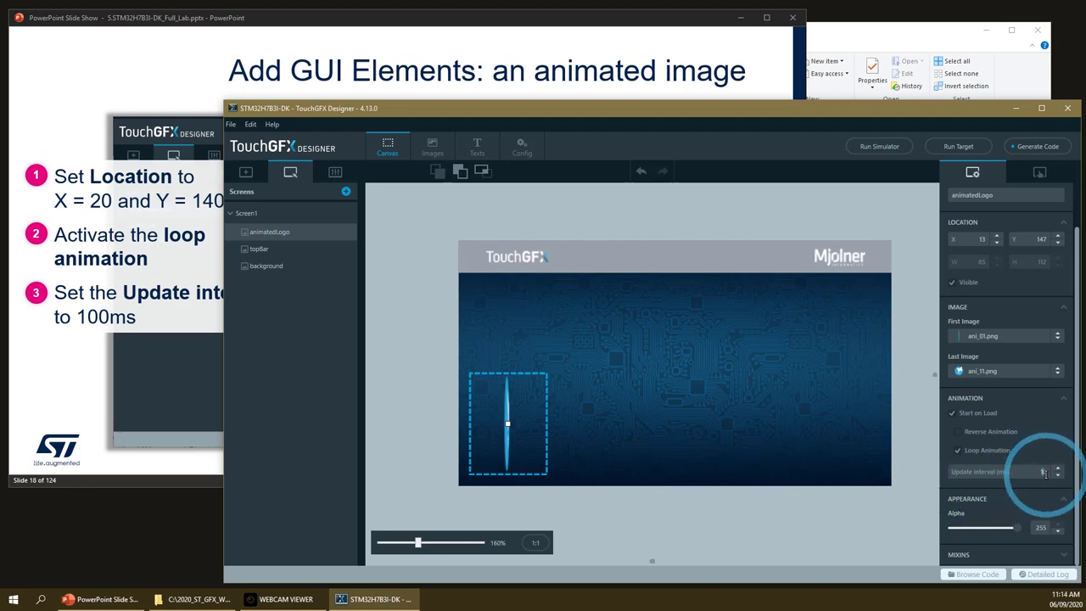
{"action": "type", "text": "100"}
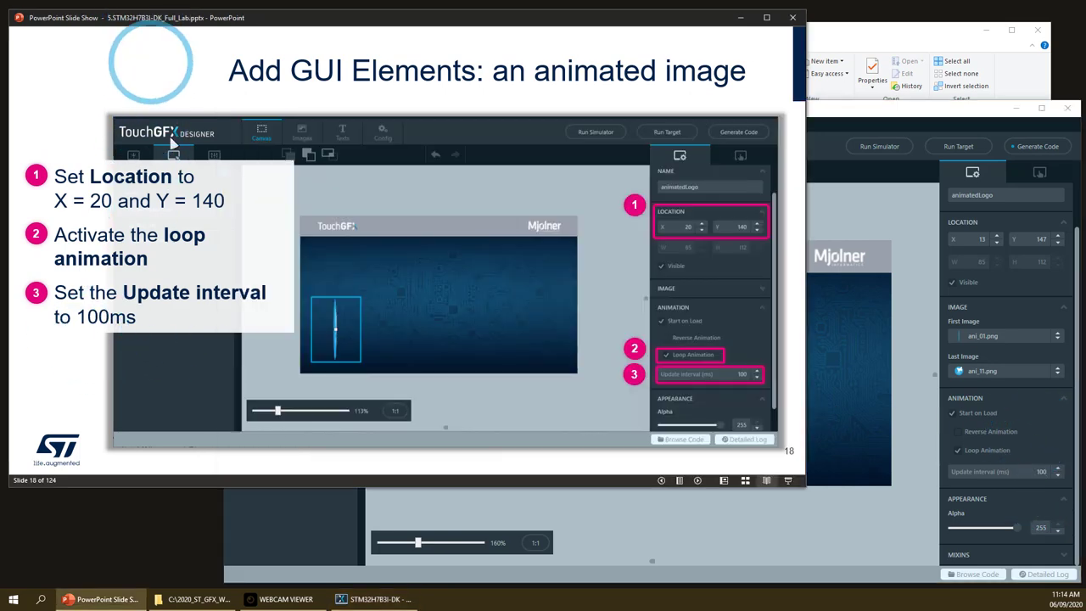
{"action": "key", "text": "right"}
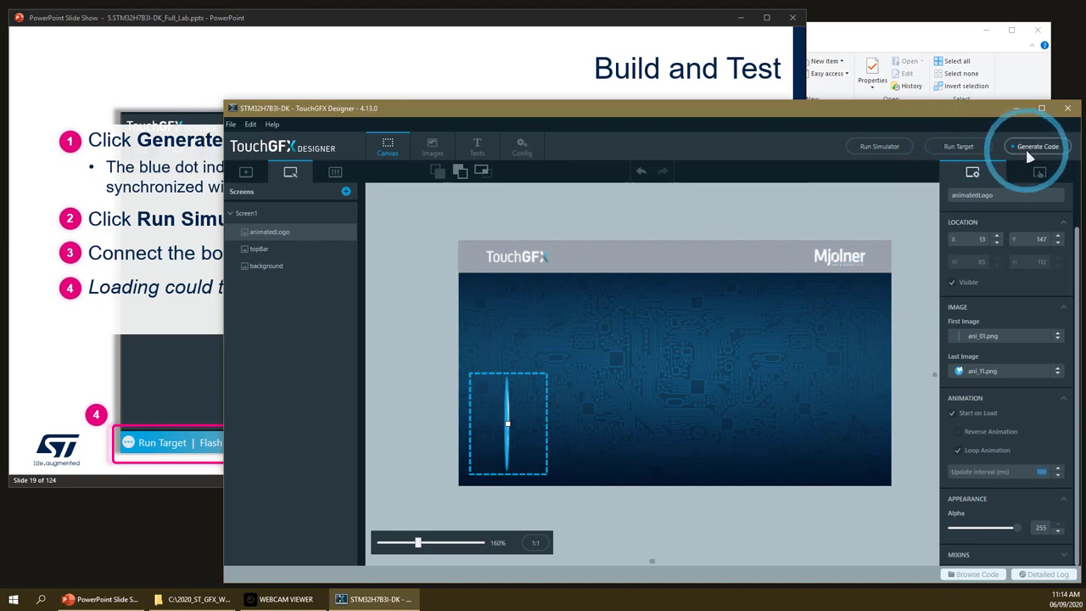
- Generate code and watch generated/images/src fill with the animation frame .cpp files
{"action": "left_click", "coordinate": [1035, 146]}
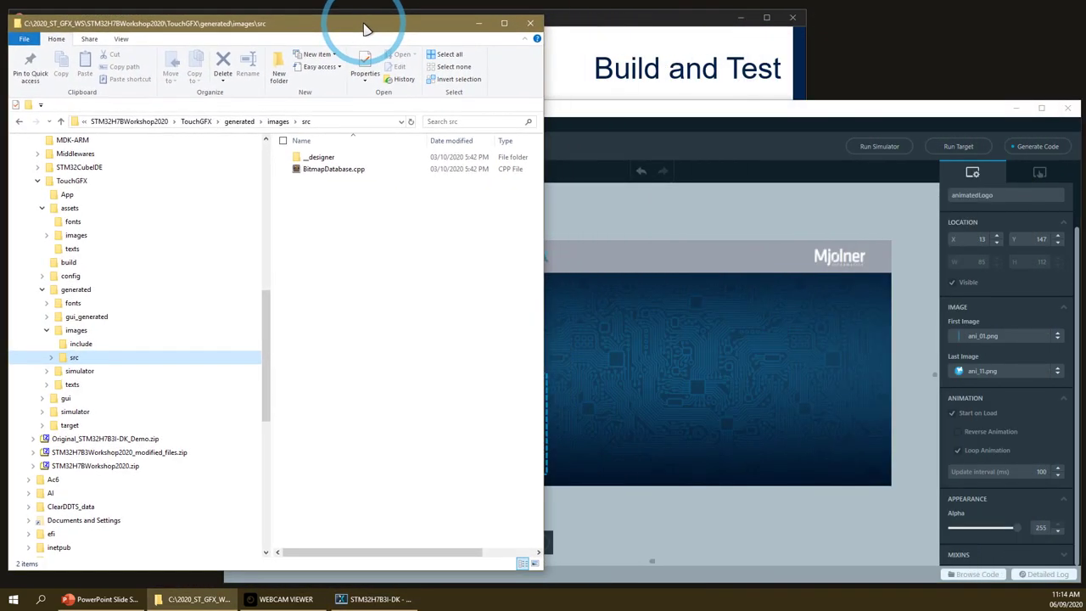
{"action": "left_click", "coordinate": [374, 599]}
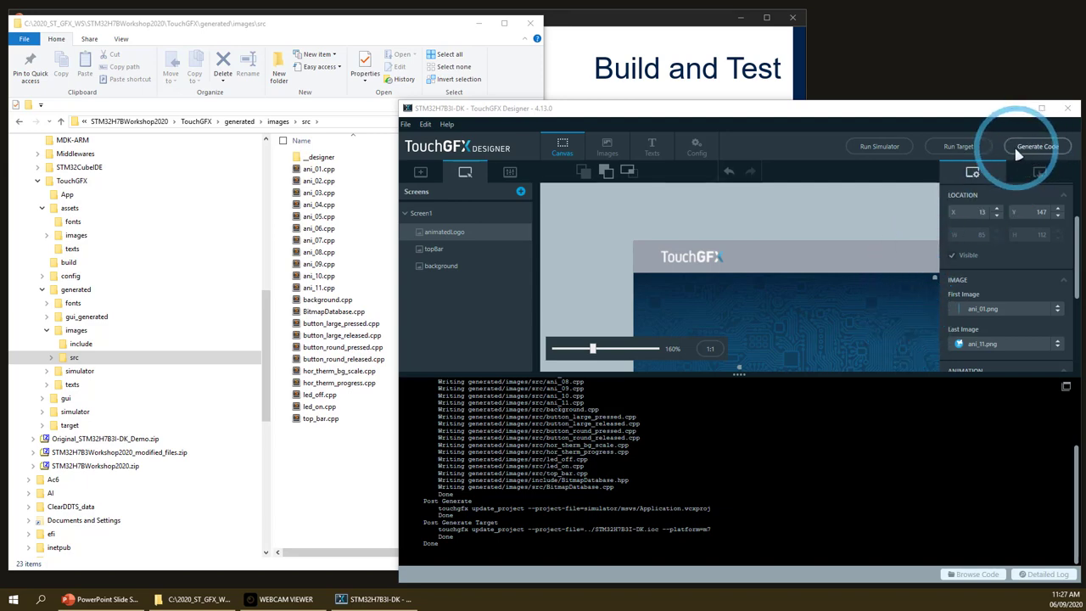
{"action": "mouse_move", "coordinate": [1018, 153]}
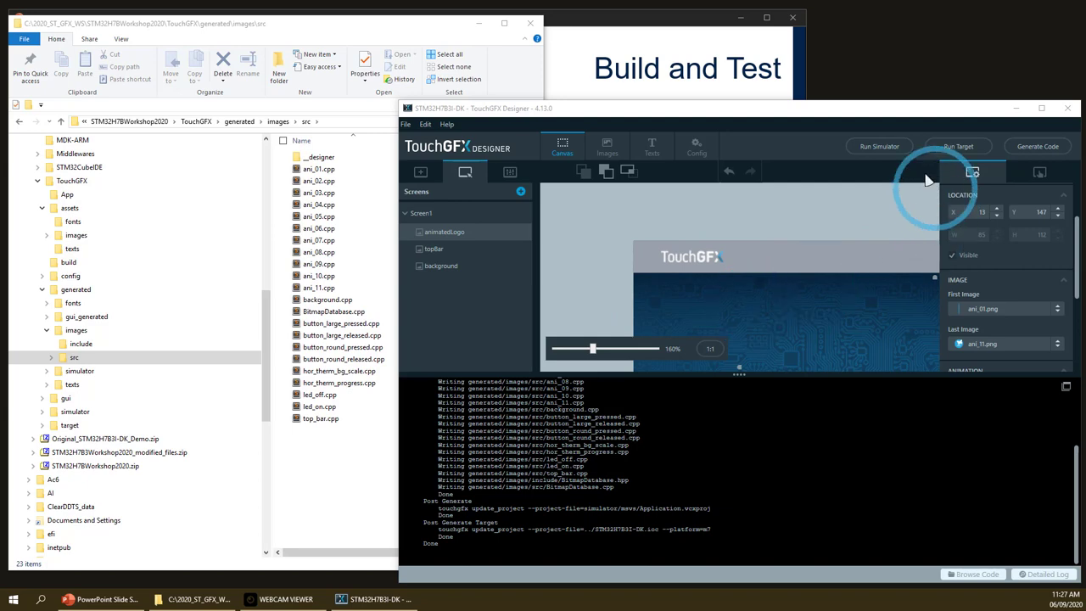
- Run the simulator and browse to gui/src/screen1_screen with the Screen1 presenter and view files
{"action": "left_click", "coordinate": [879, 146]}
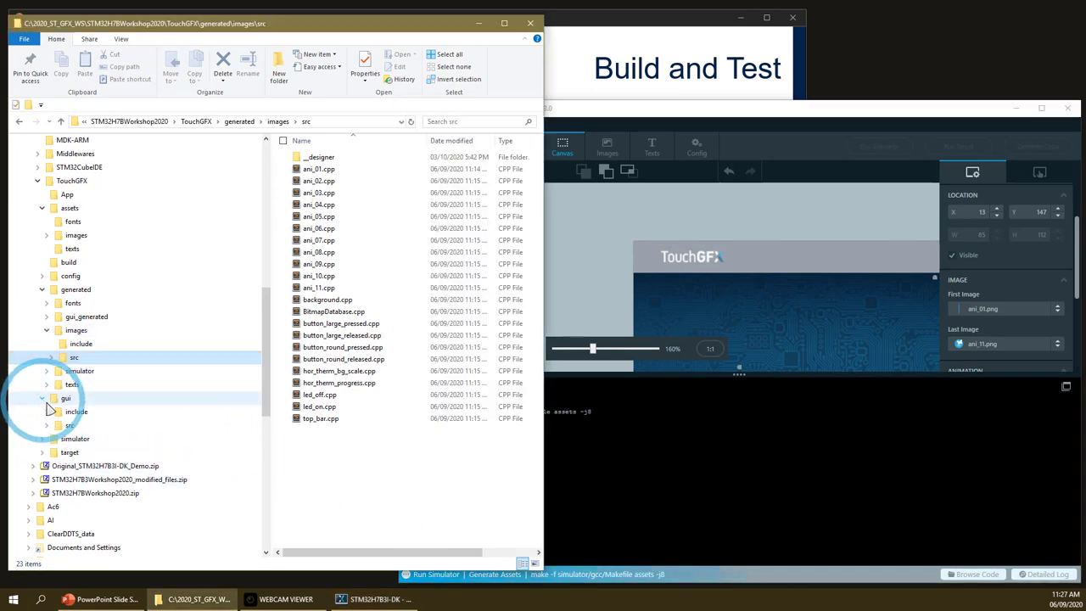
{"action": "left_click", "coordinate": [69, 425]}
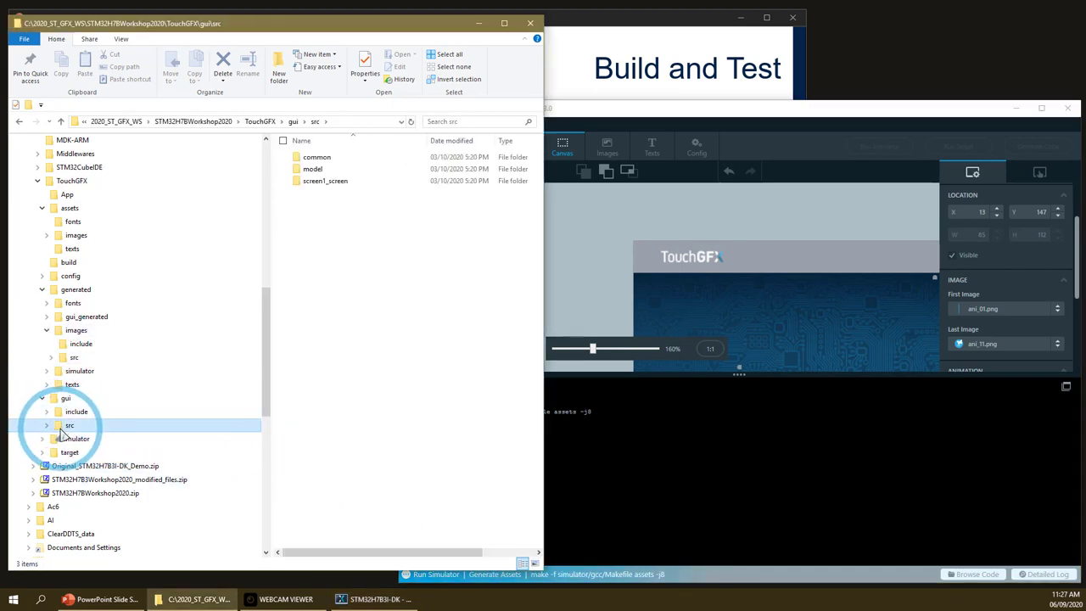
{"action": "left_click", "coordinate": [48, 424]}
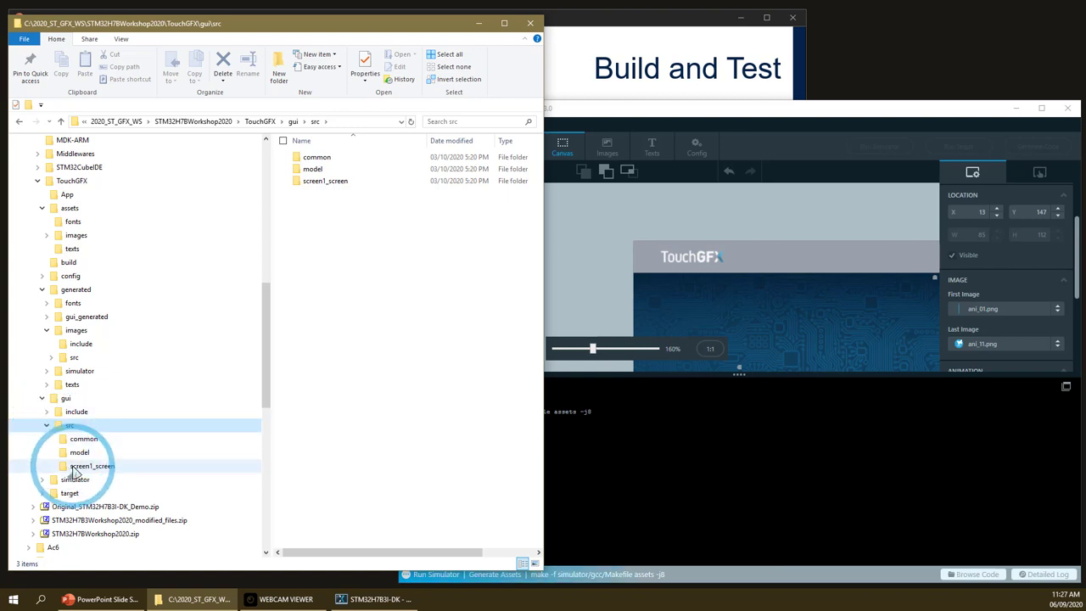
{"action": "double_click", "coordinate": [91, 465]}
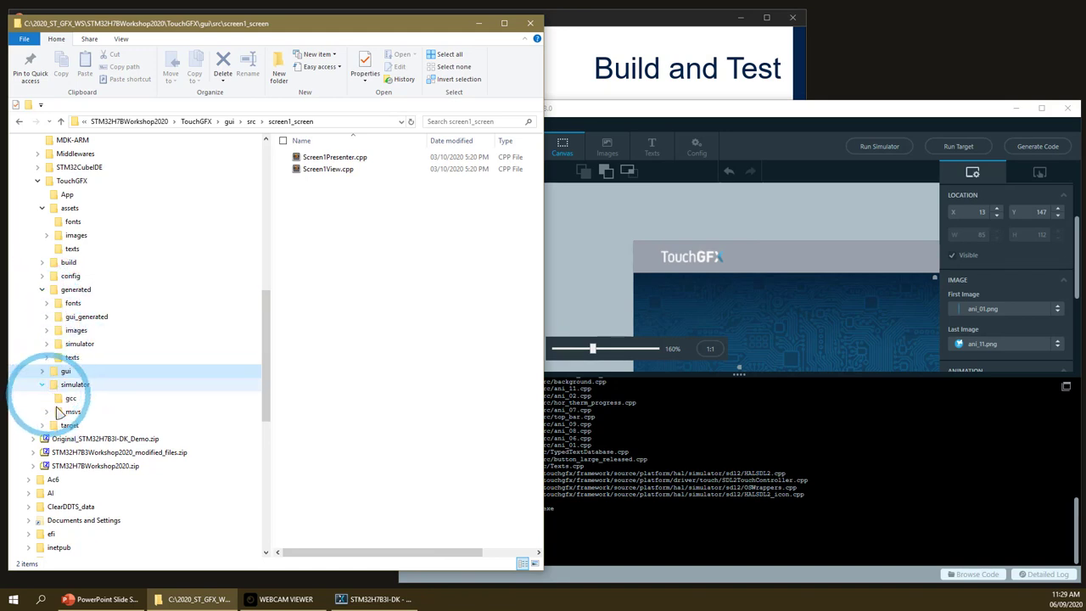
- Launch simulator/msvs/Application.sln in Visual Studio
{"action": "double_click", "coordinate": [71, 412]}
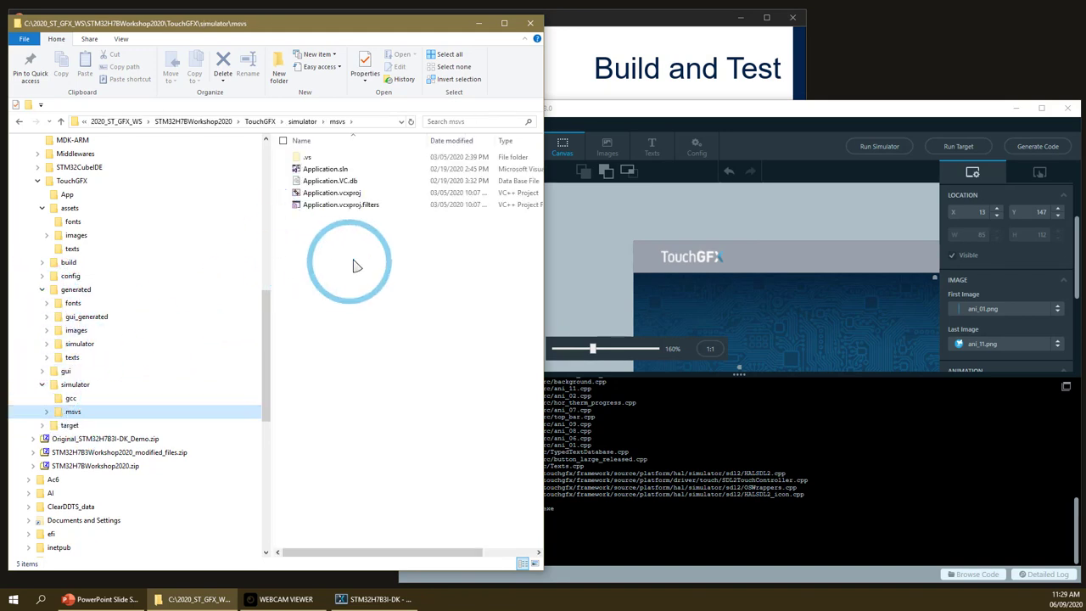
{"action": "mouse_move", "coordinate": [331, 193]}
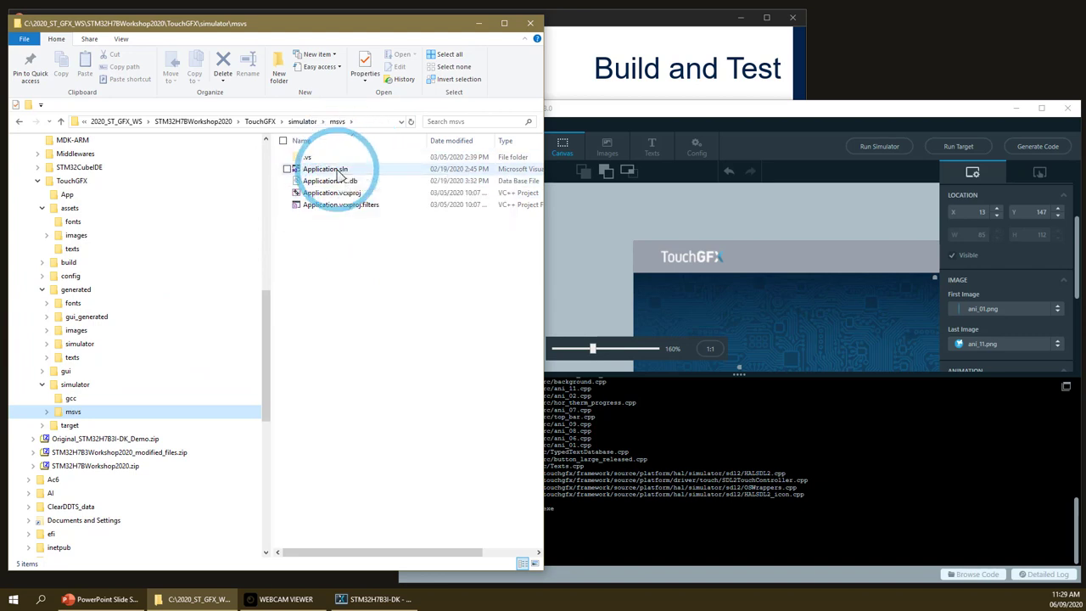
{"action": "mouse_move", "coordinate": [326, 169]}
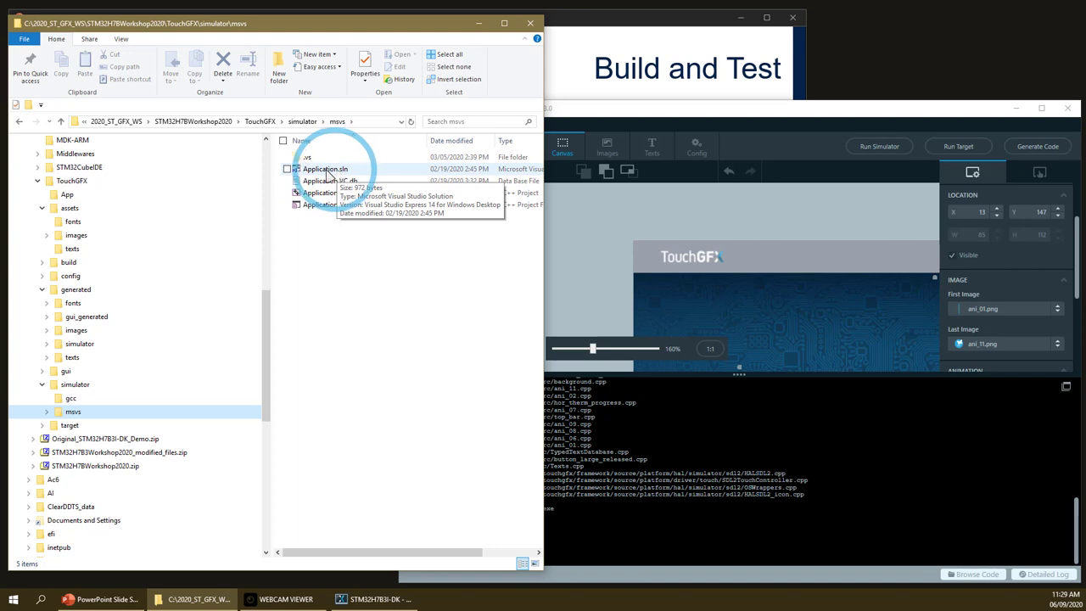
{"action": "left_click", "coordinate": [326, 168]}
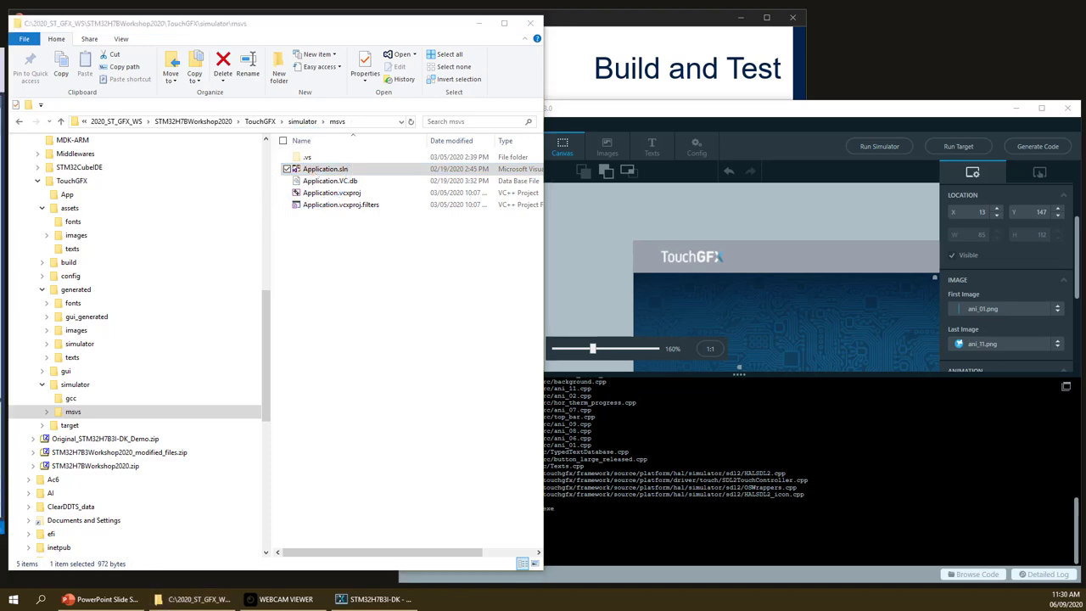
{"action": "double_click", "coordinate": [326, 168]}
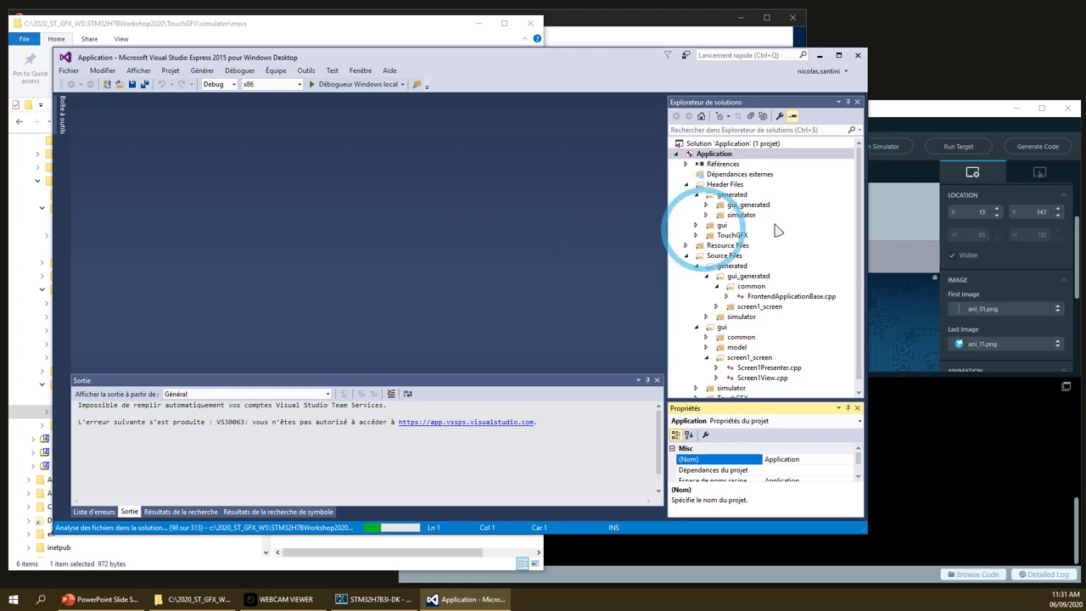
{"action": "mouse_move", "coordinate": [502, 342]}
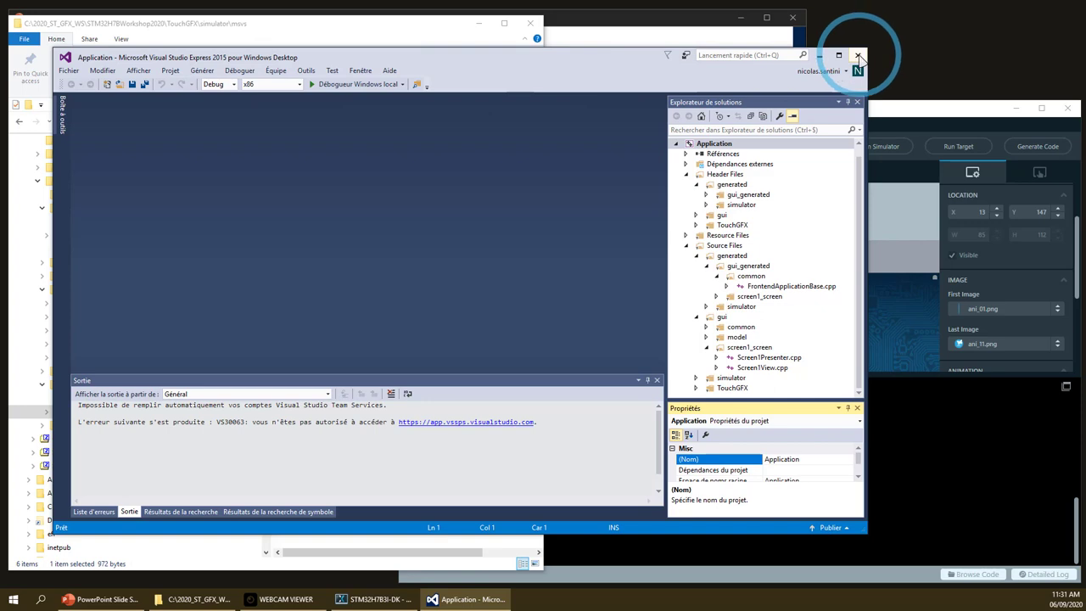
- Close Visual Studio after reviewing the Application solution's source tree
{"action": "left_click", "coordinate": [859, 54]}
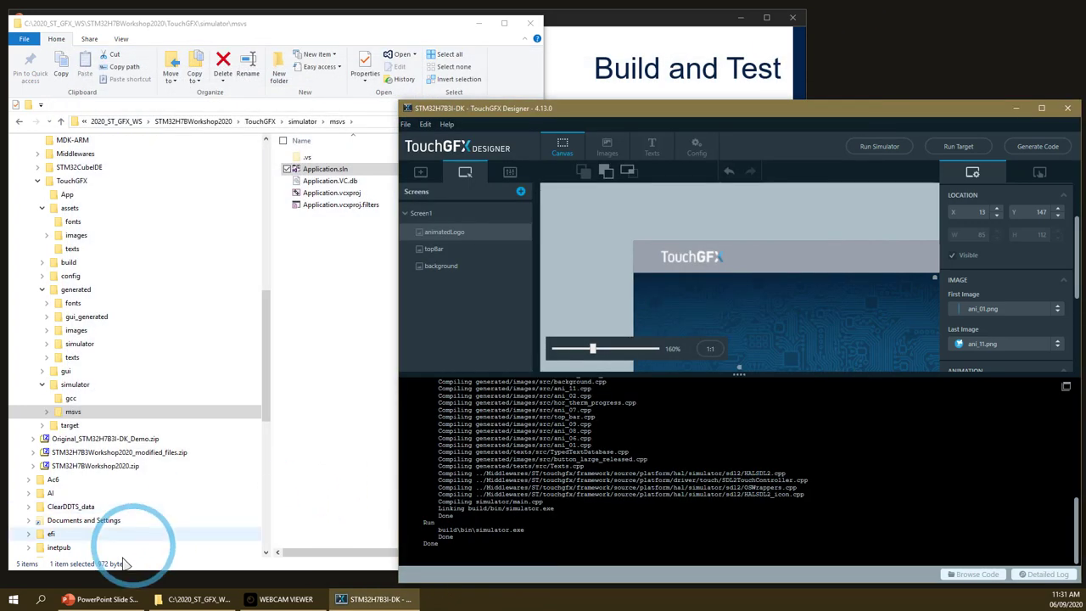
- Bring the slideshow forward and advance to the Lab 2: Interactions title slide
{"action": "left_click", "coordinate": [95, 599]}
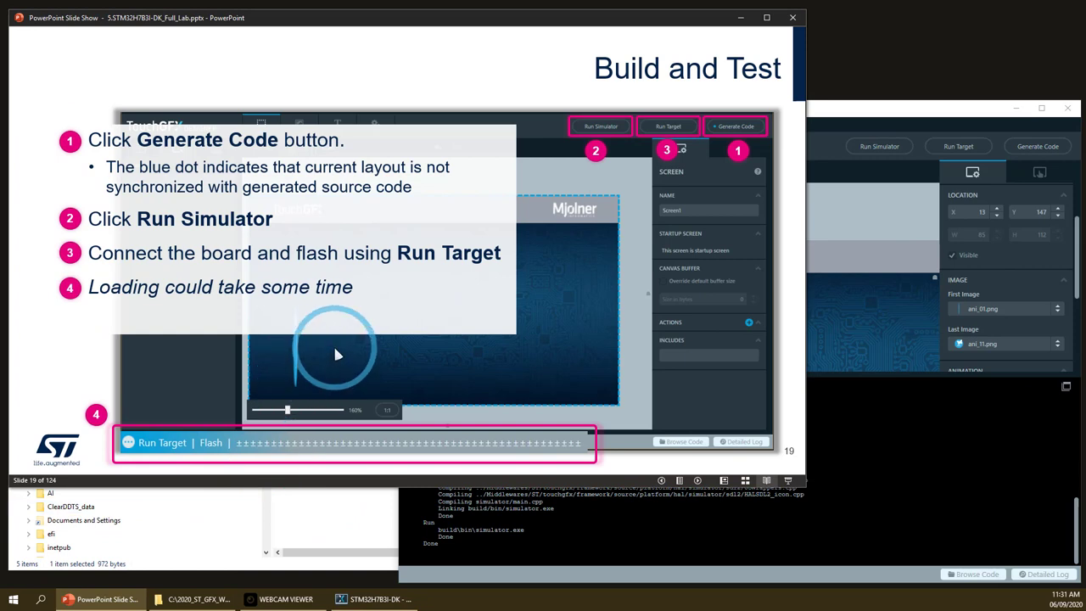
{"action": "key", "text": "right"}
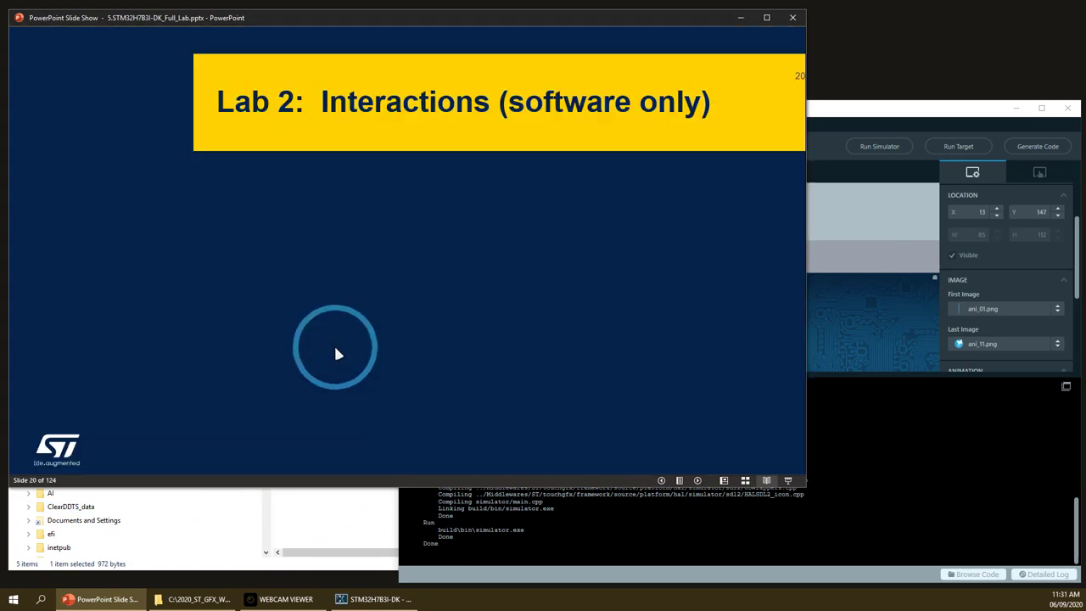